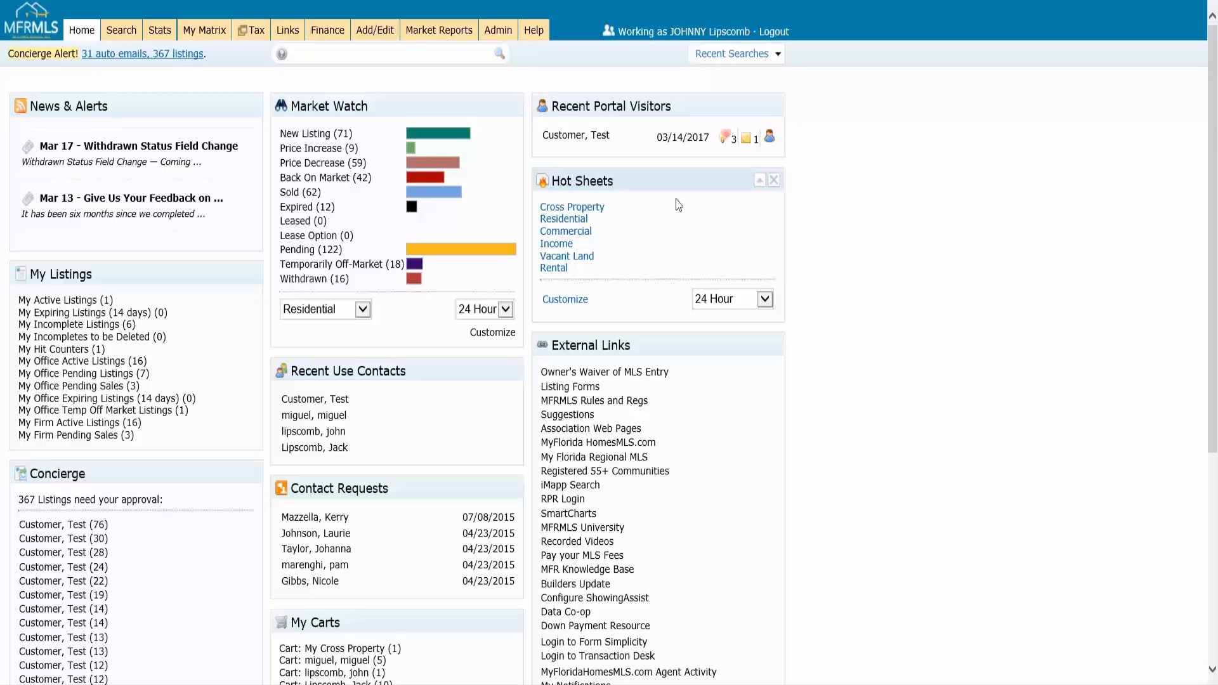
mouse_move(654, 259)
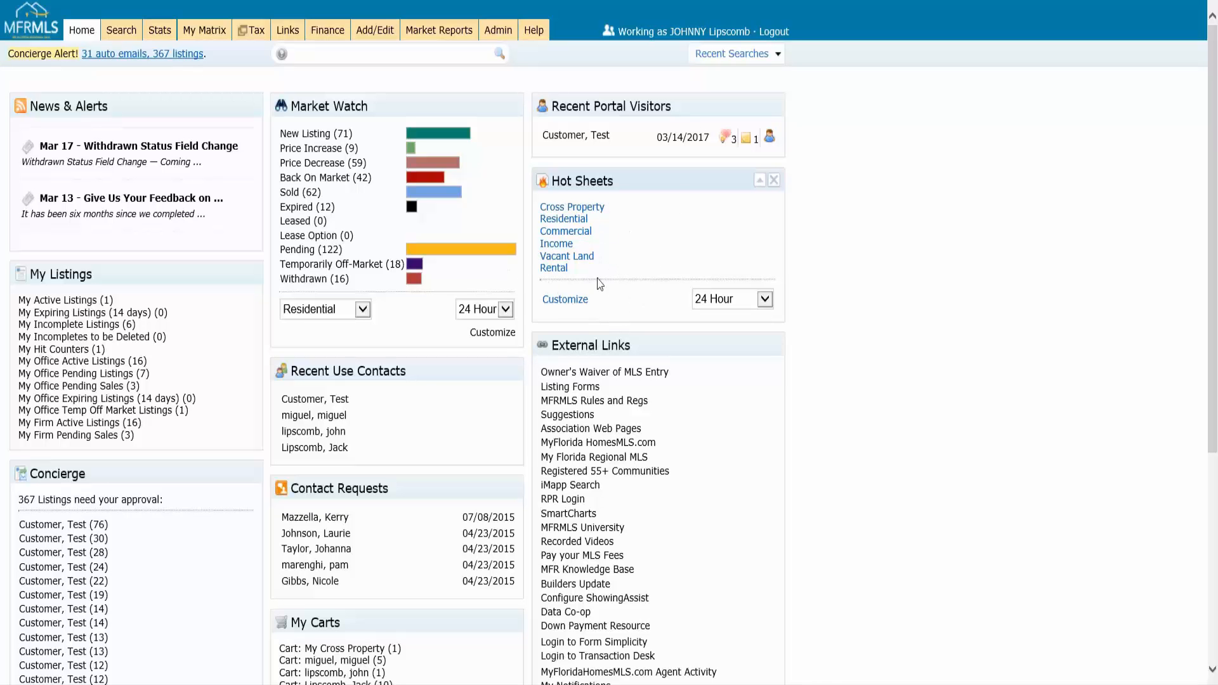
mouse_move(638, 266)
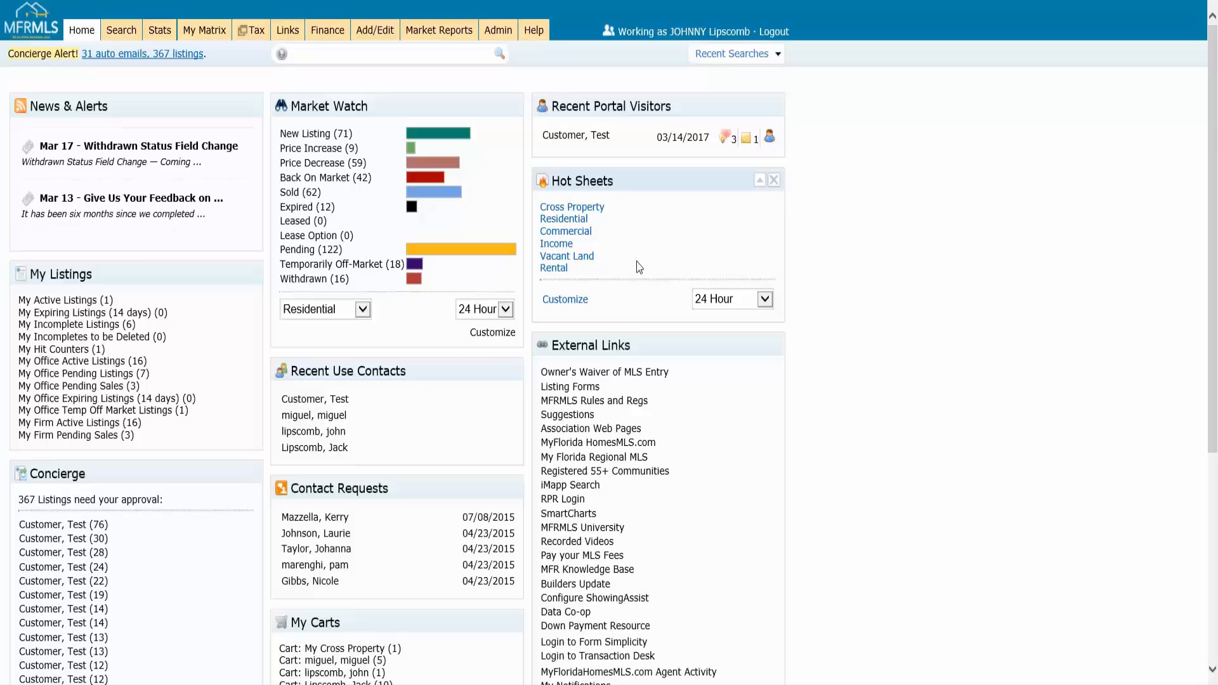
mouse_move(566, 299)
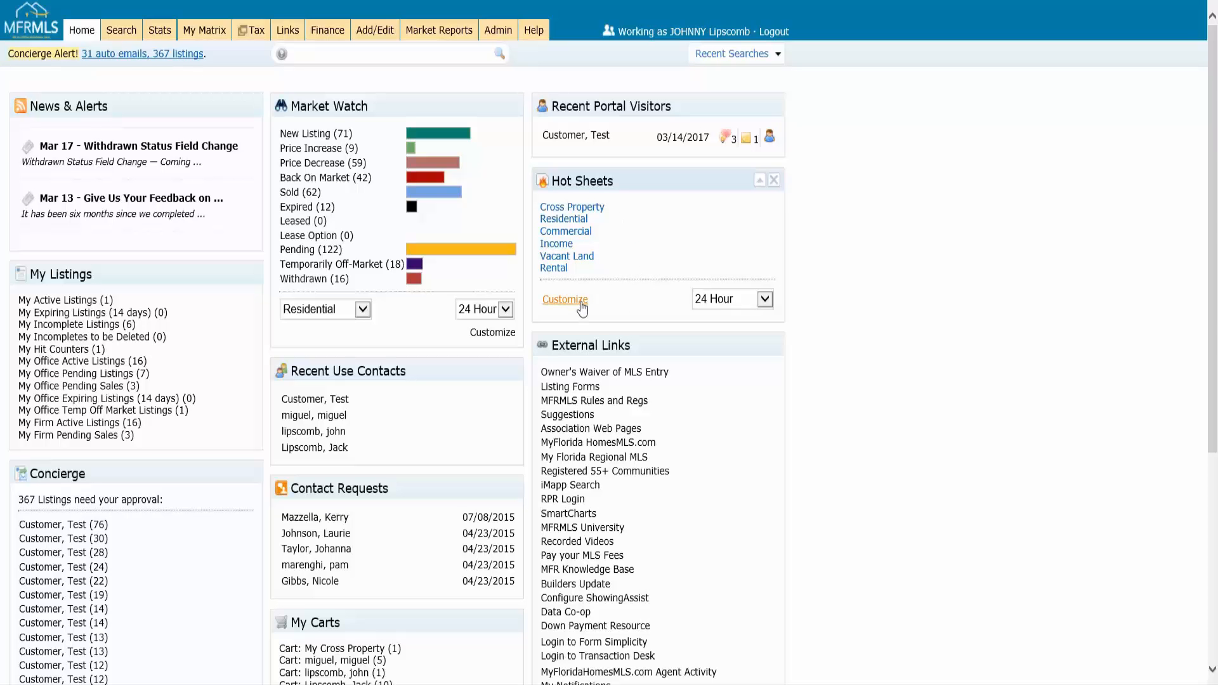
Go from the Home page Hot Sheets widget to the Manage Hot Sheets page.
click(763, 298)
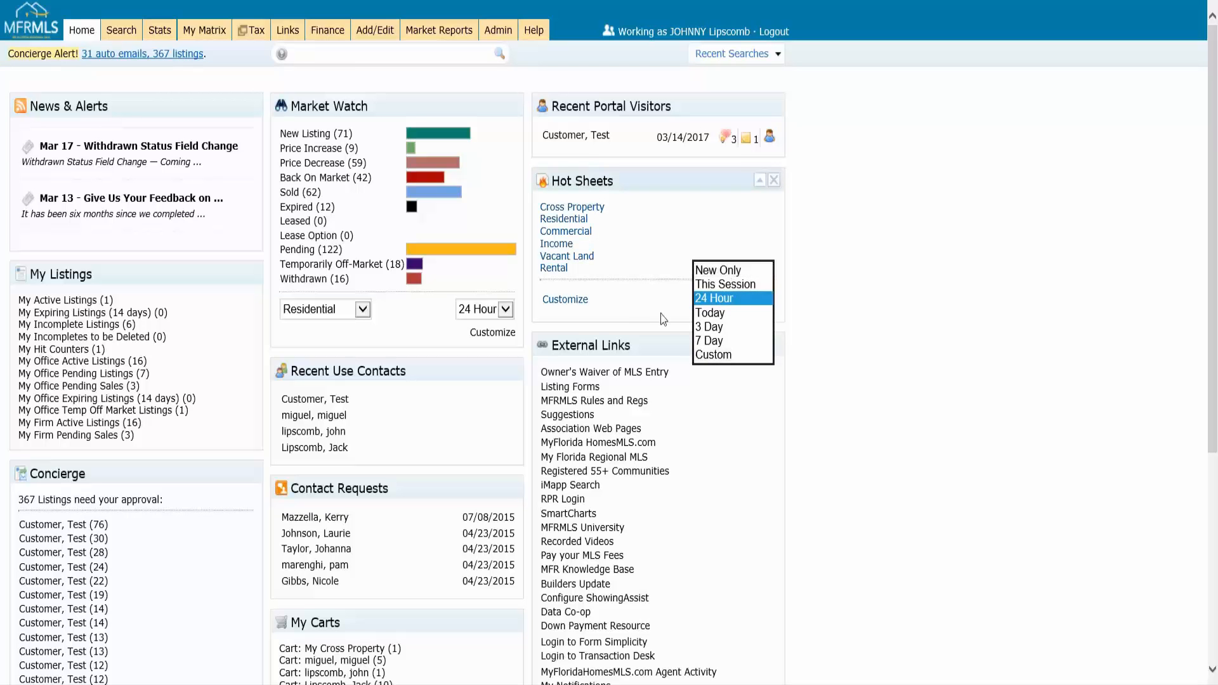
click(713, 297)
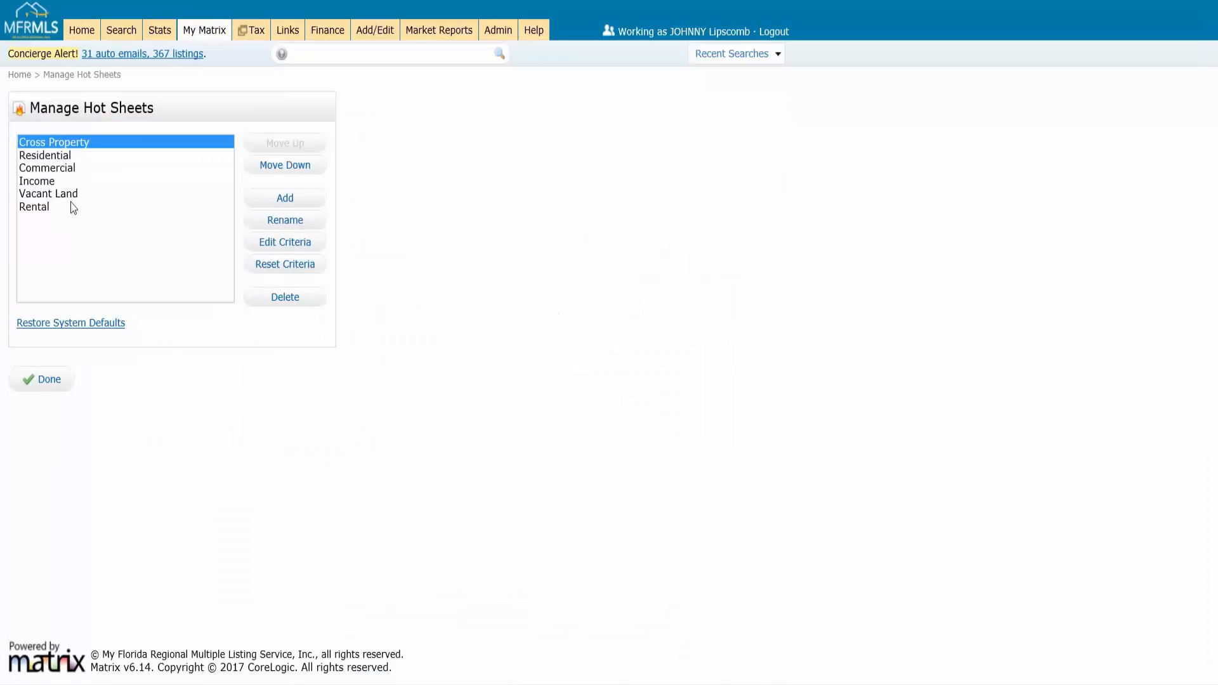
click(46, 155)
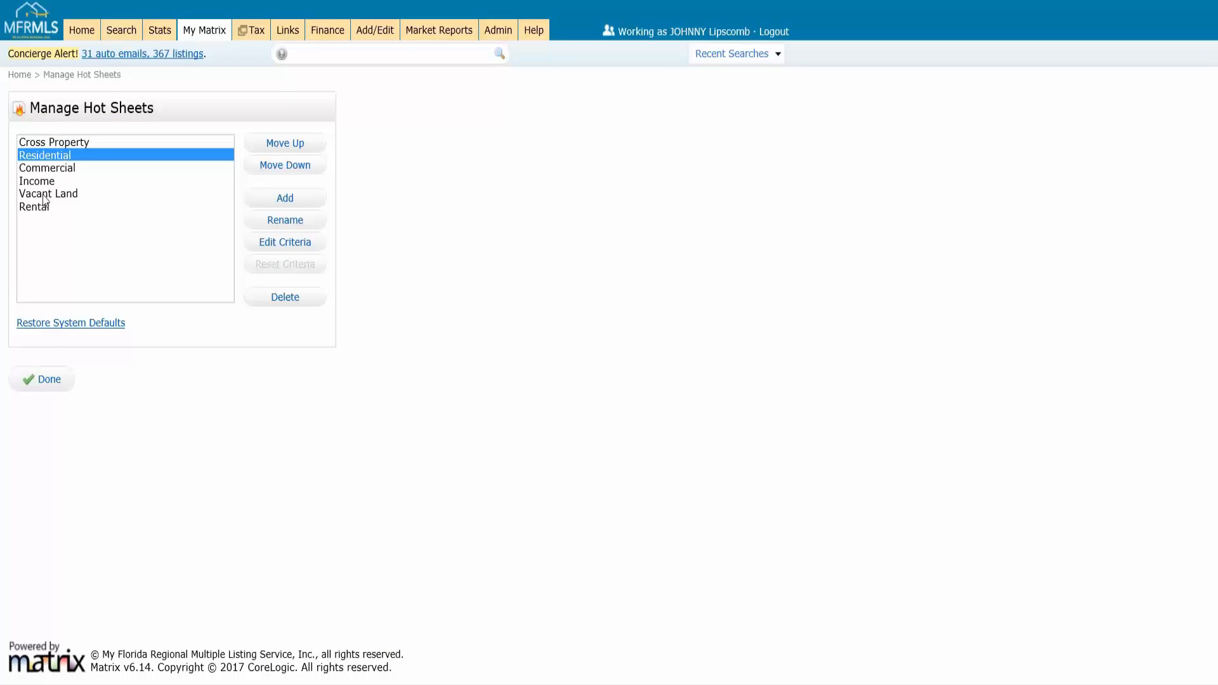
mouse_move(293, 246)
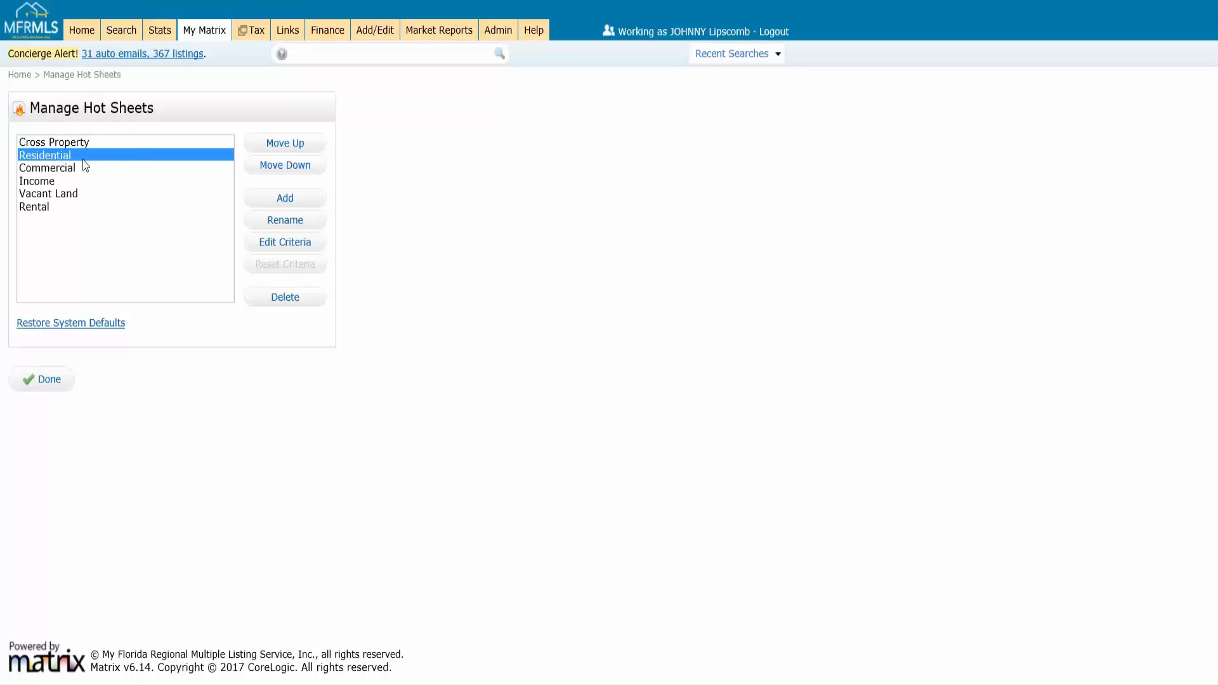
mouse_move(284, 198)
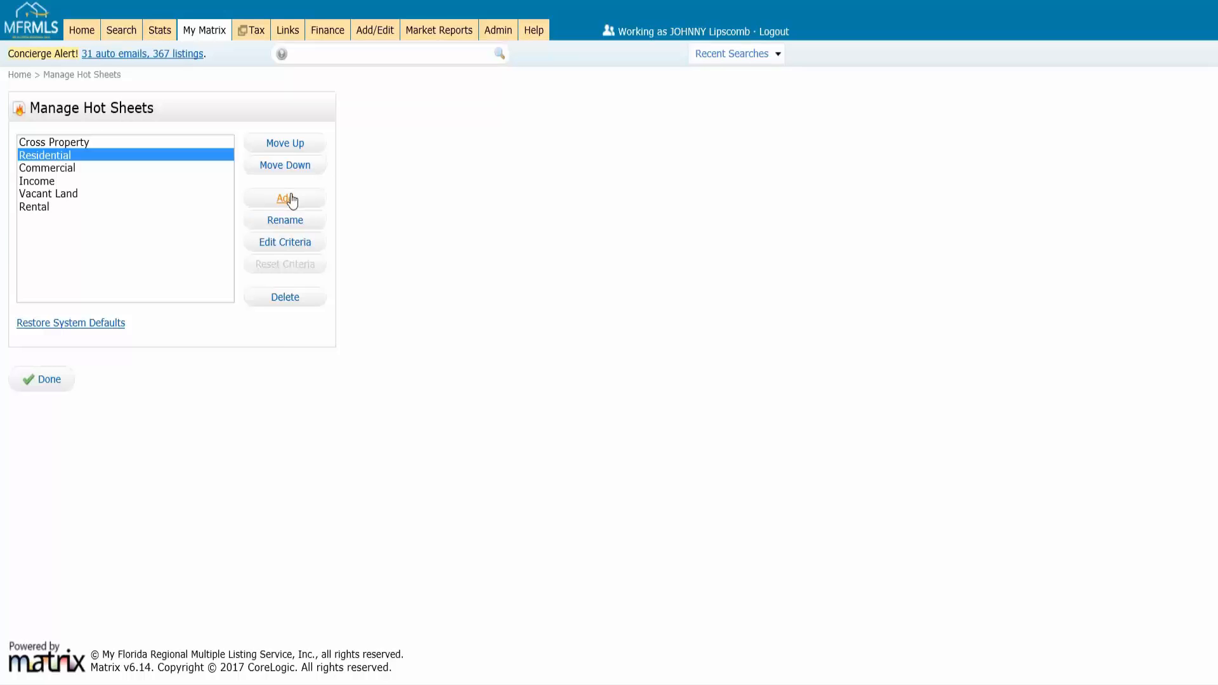
Add a Residential hot sheet named 'Polk County Expired' and save it.
click(284, 198)
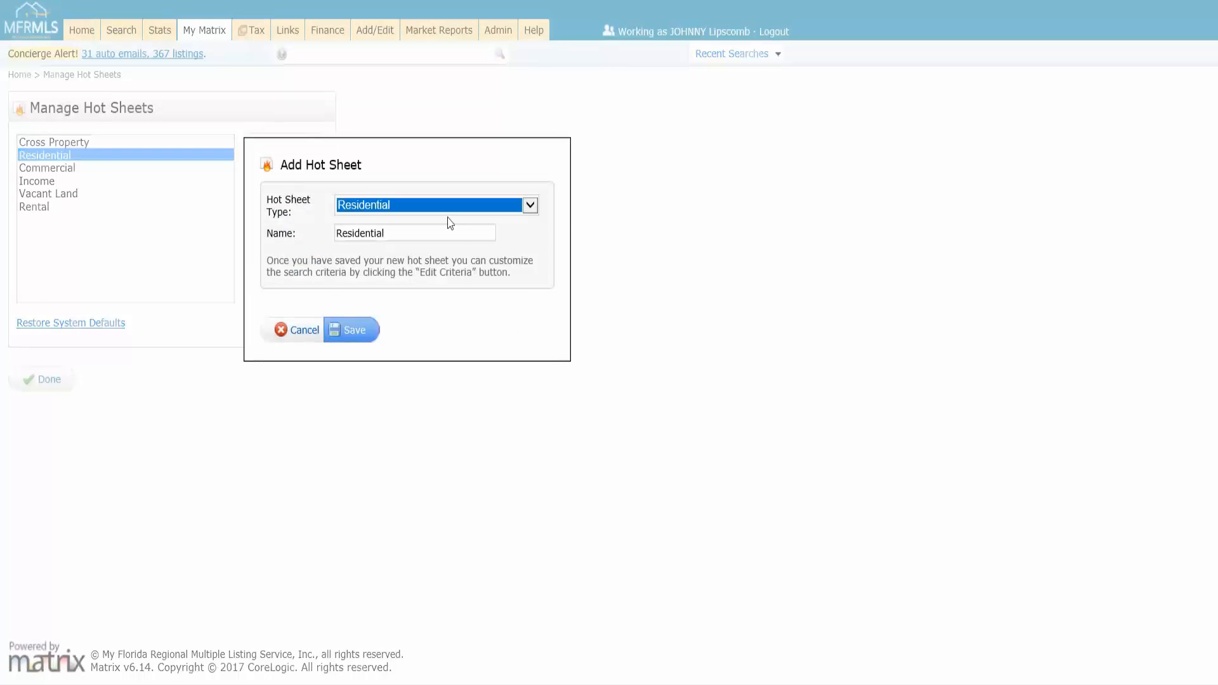
click(529, 205)
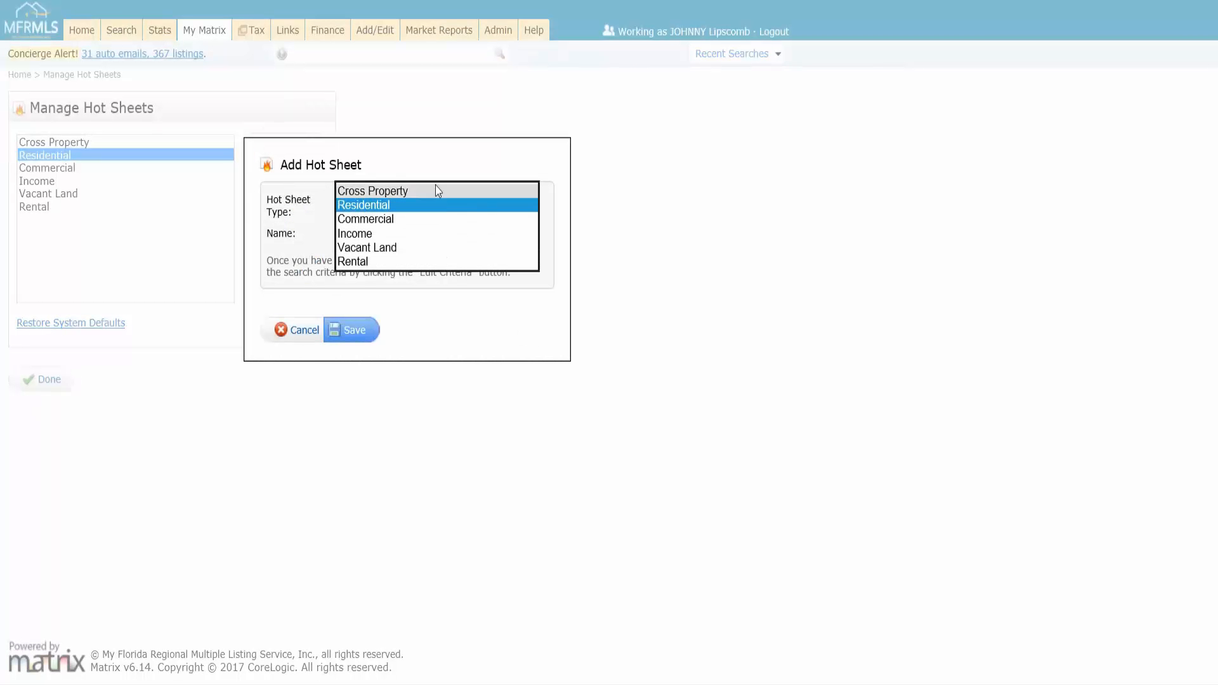
click(363, 205)
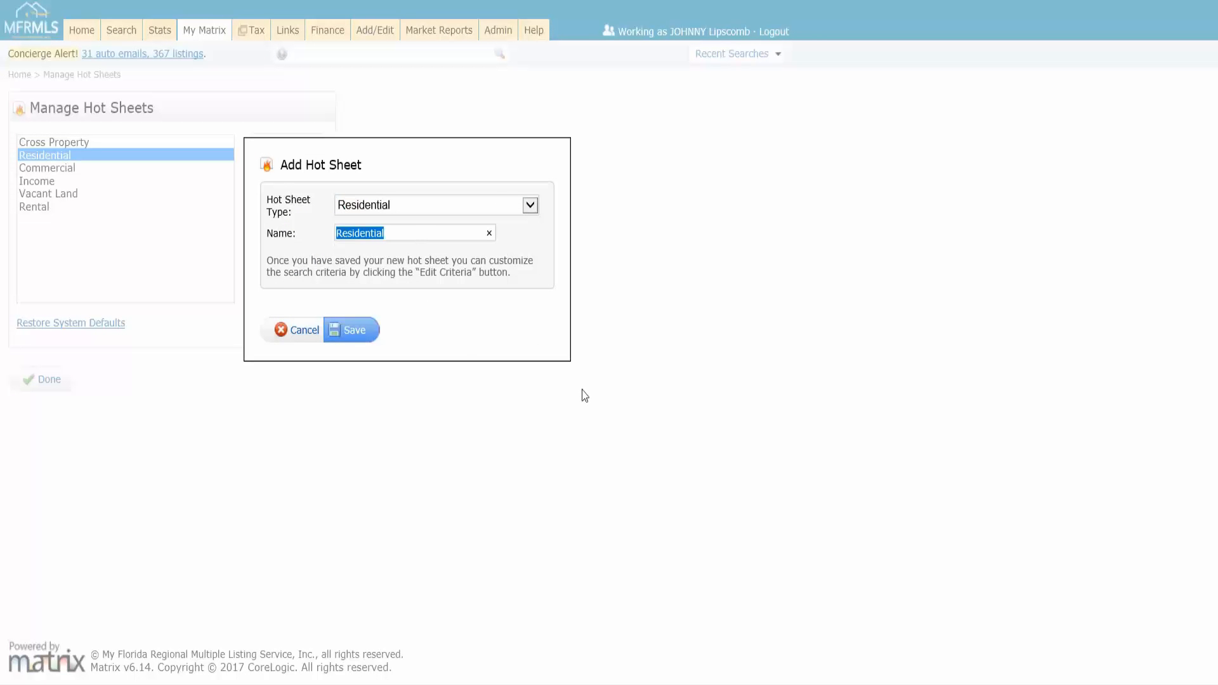
text(Polk County Ex)
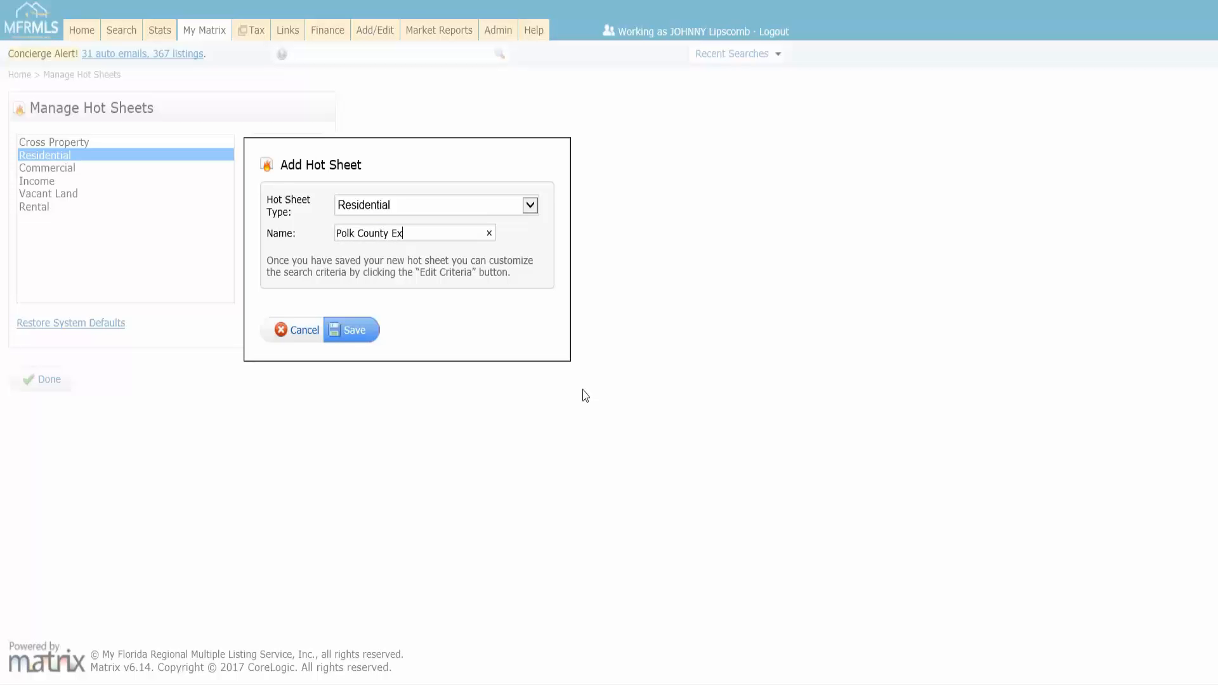
text(pired)
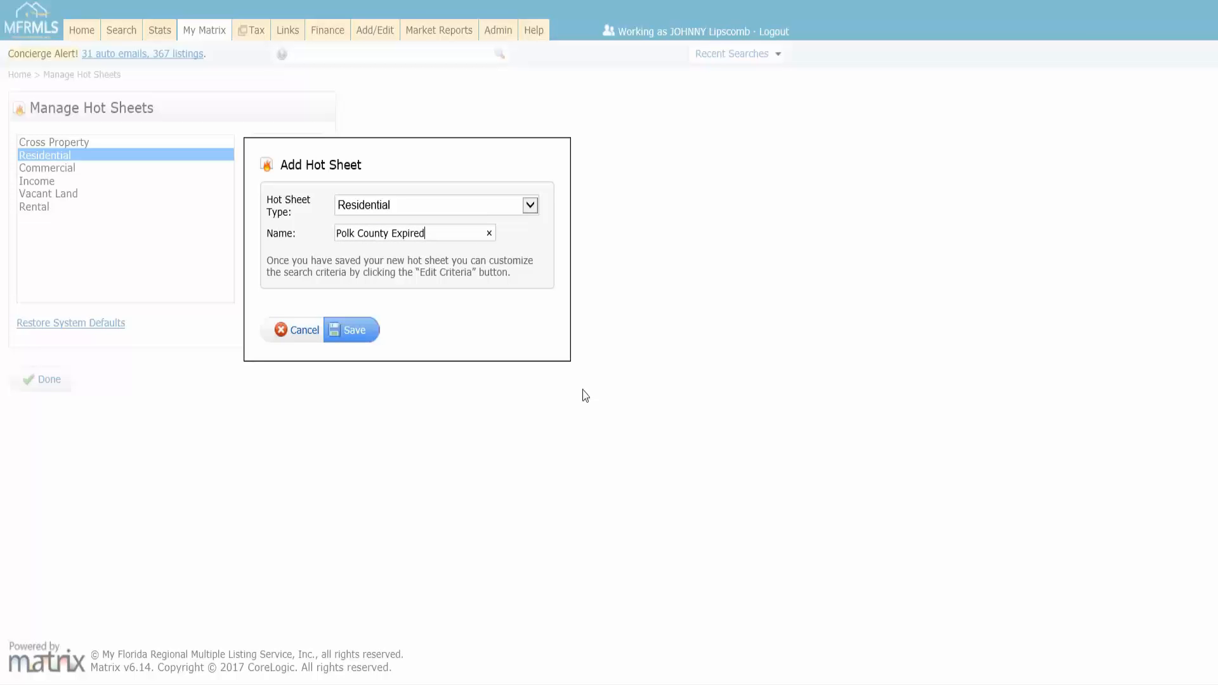
mouse_move(355, 333)
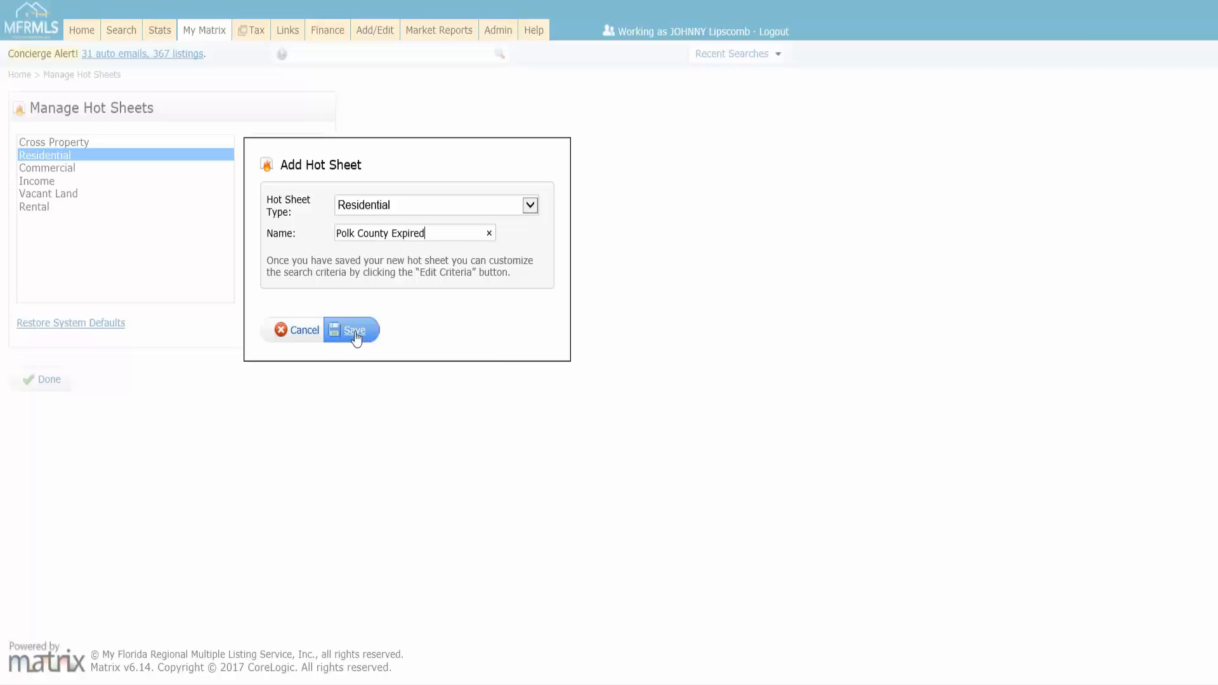
click(354, 330)
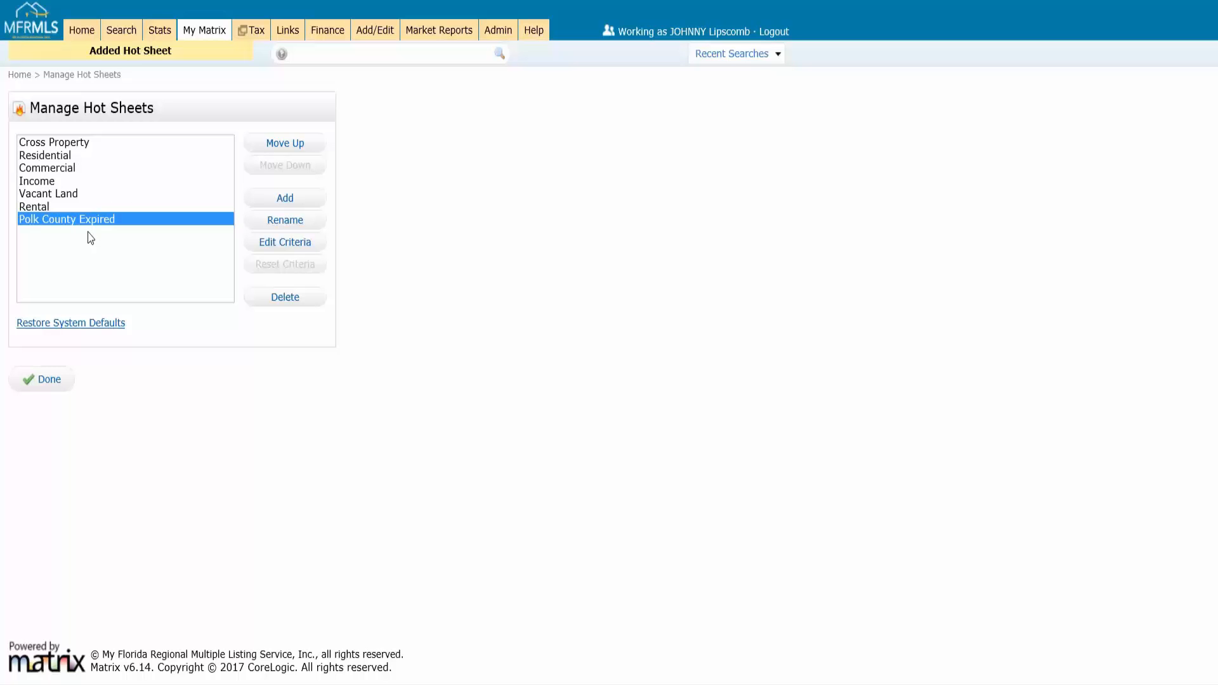
mouse_move(289, 245)
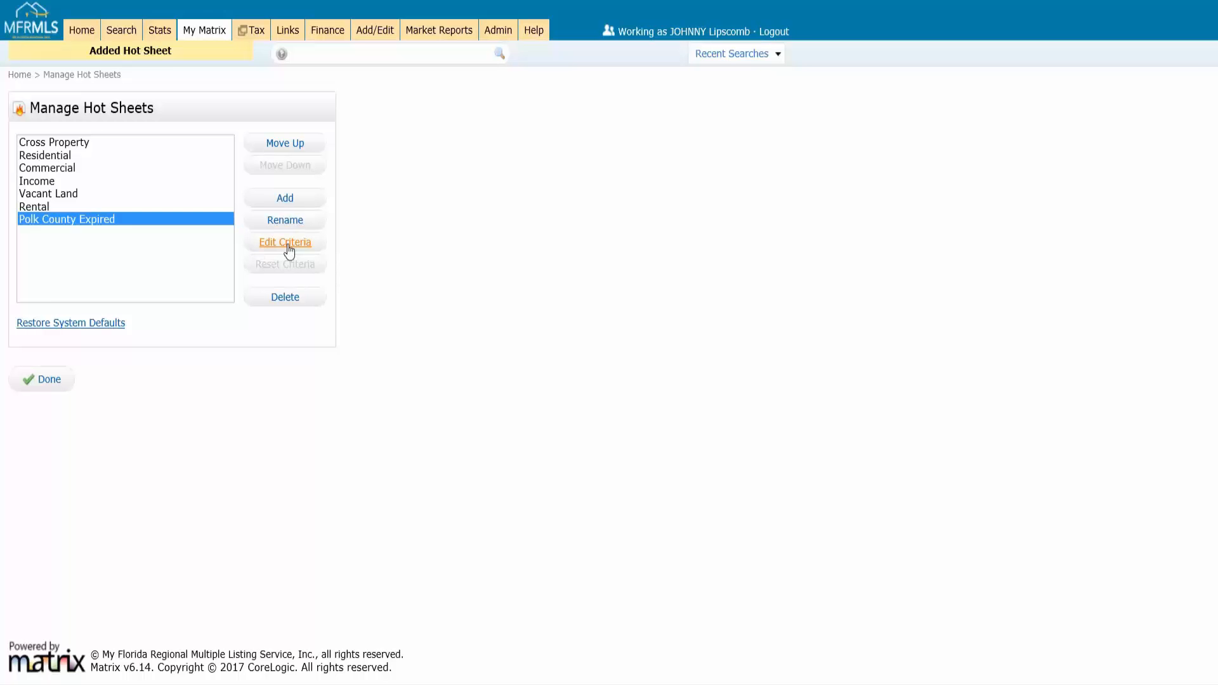
mouse_move(289, 247)
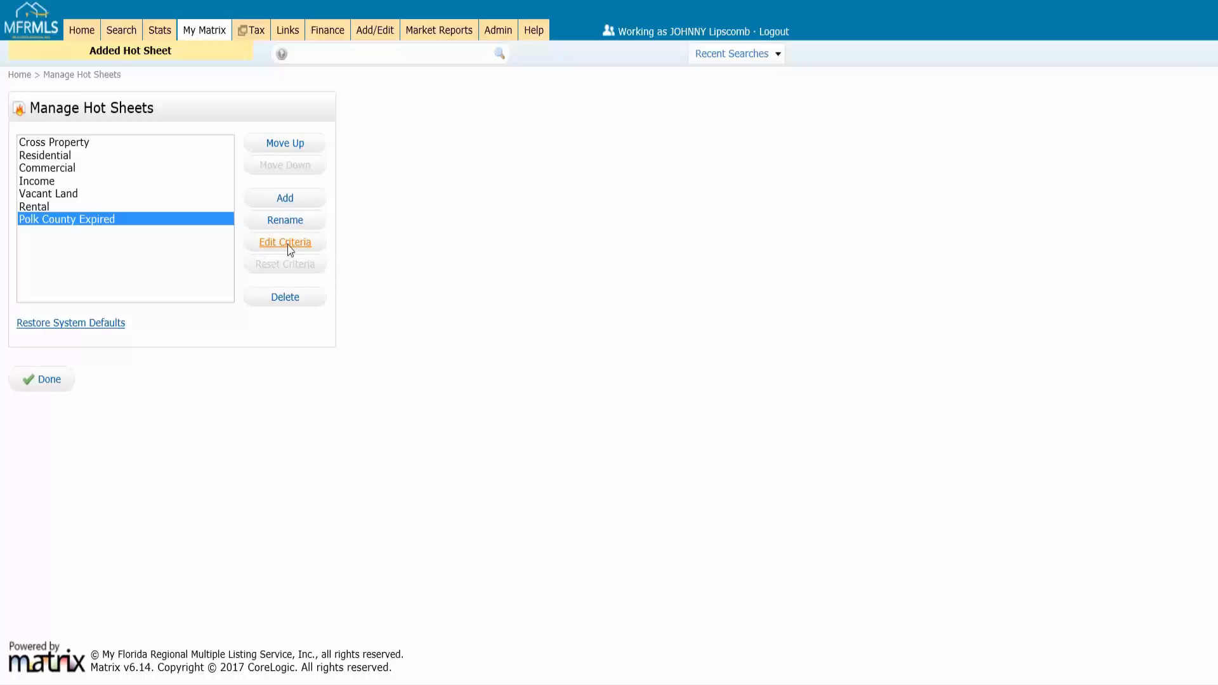
In the hot sheet criteria, set Change Type to Expired and County to Polk.
click(284, 241)
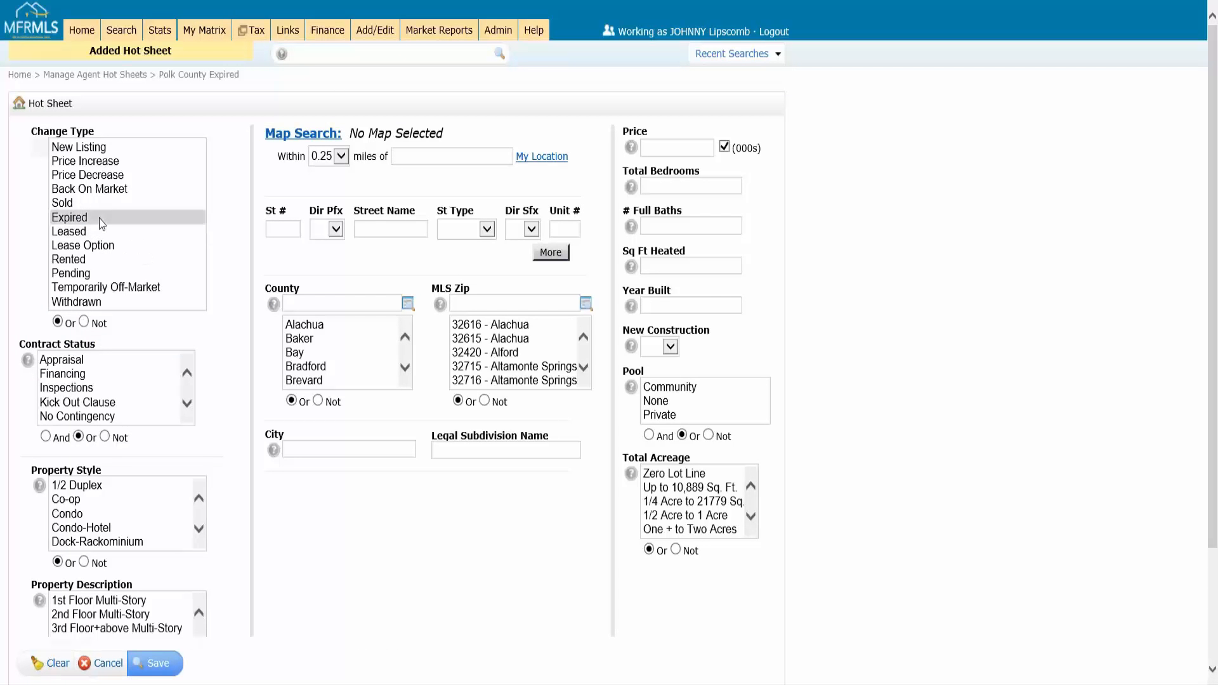
click(69, 216)
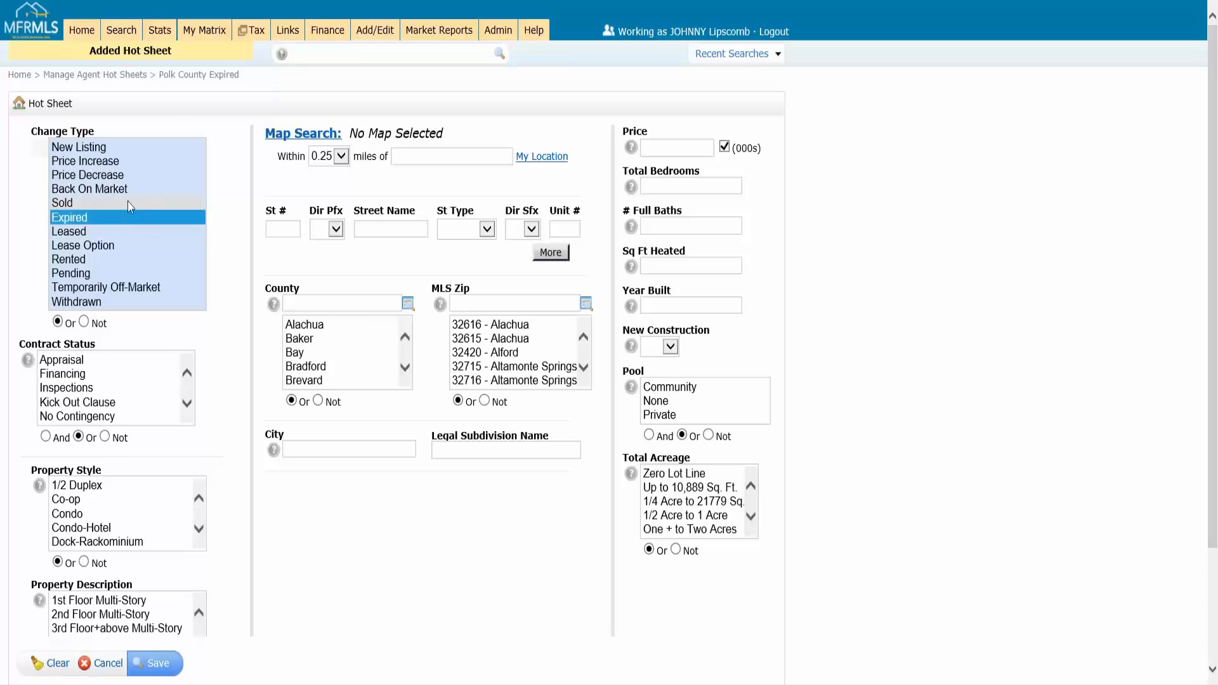
click(89, 187)
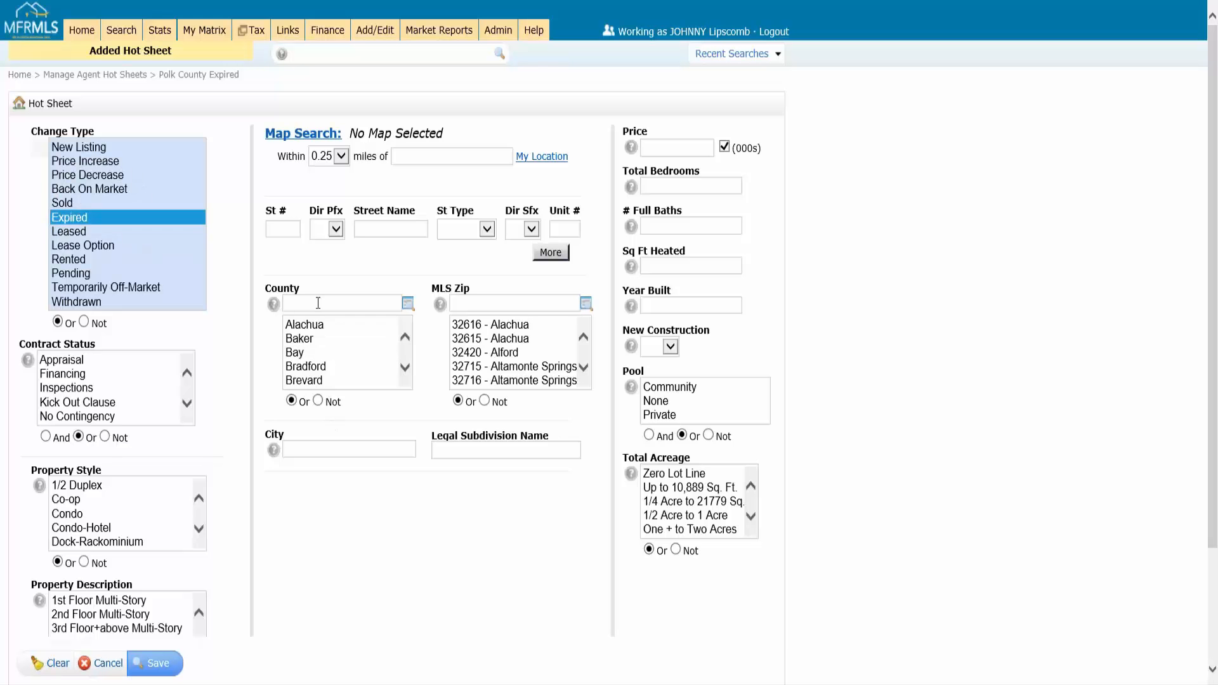
text(polk)
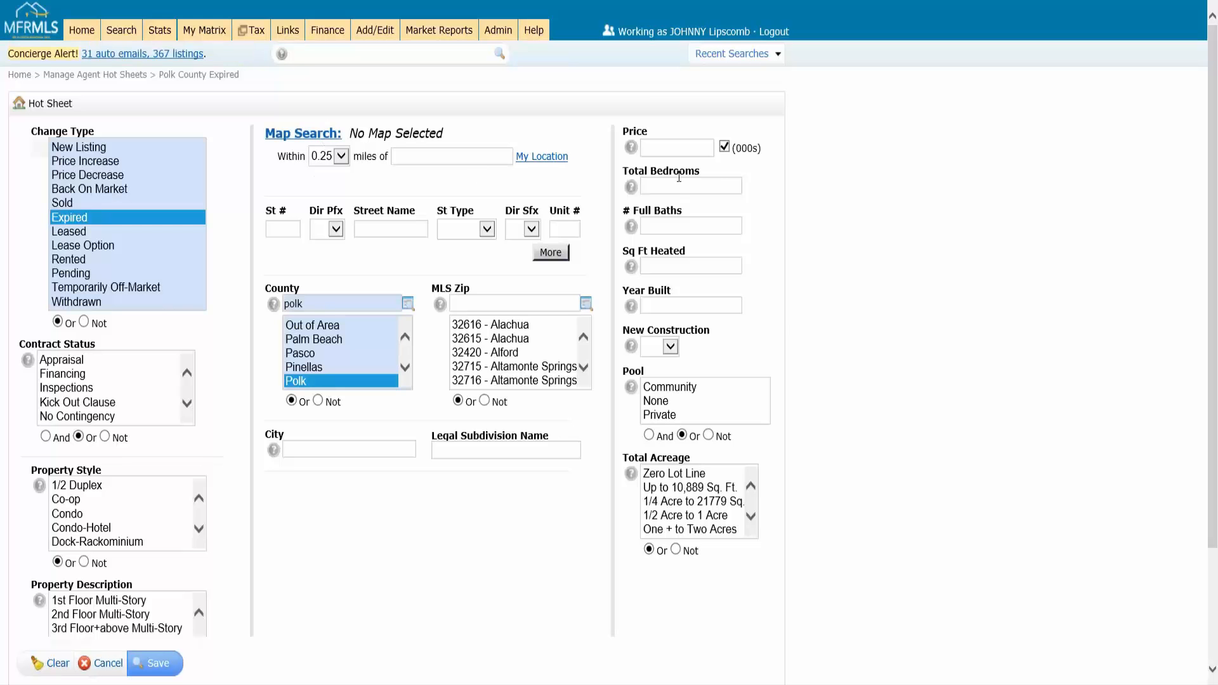
mouse_move(675, 164)
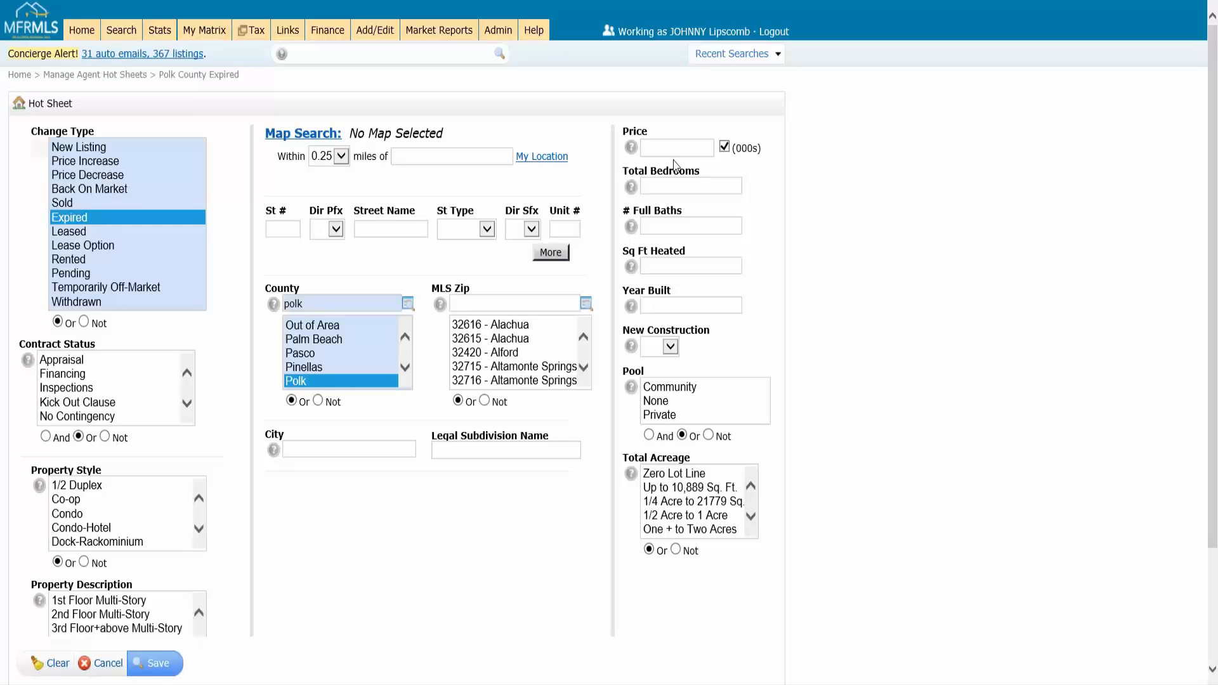
click(156, 662)
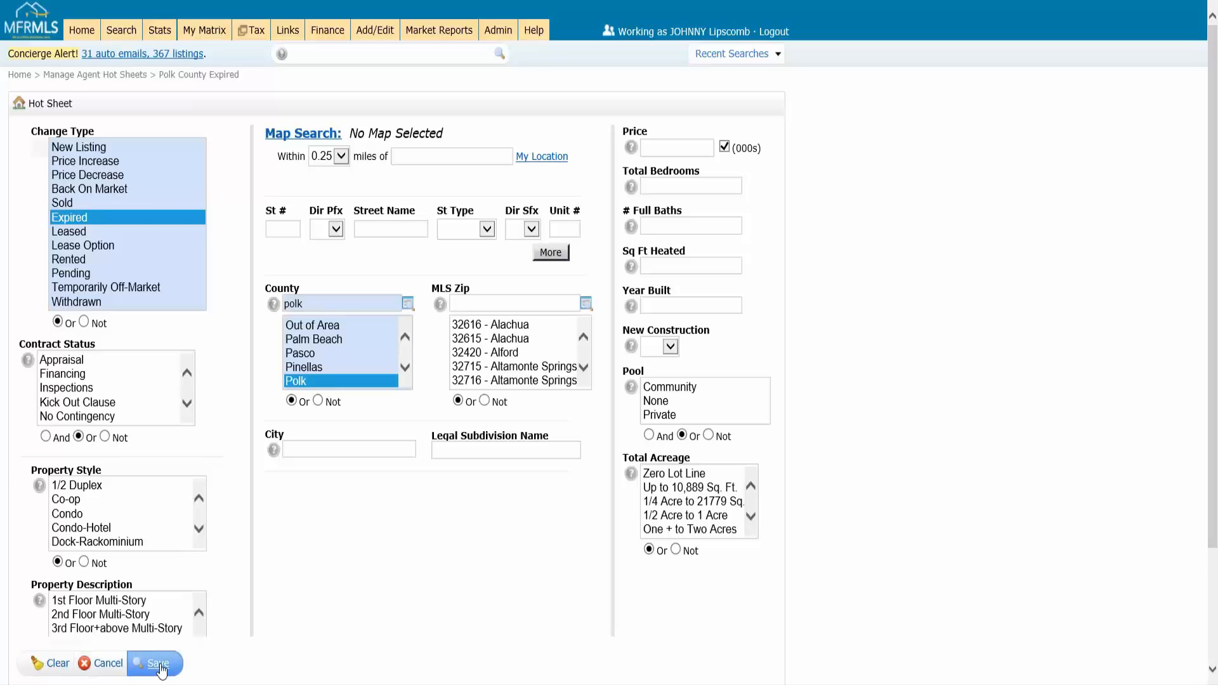
Save the Expired/Polk criteria and finish managing hot sheets.
click(161, 663)
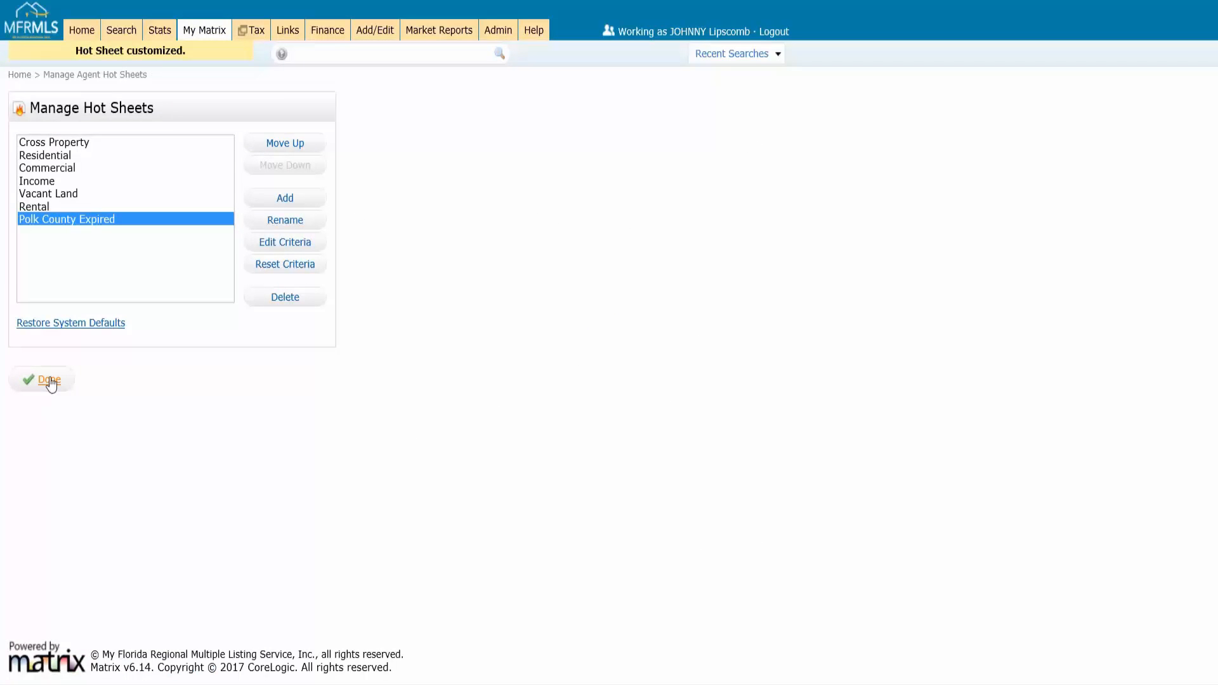
click(42, 378)
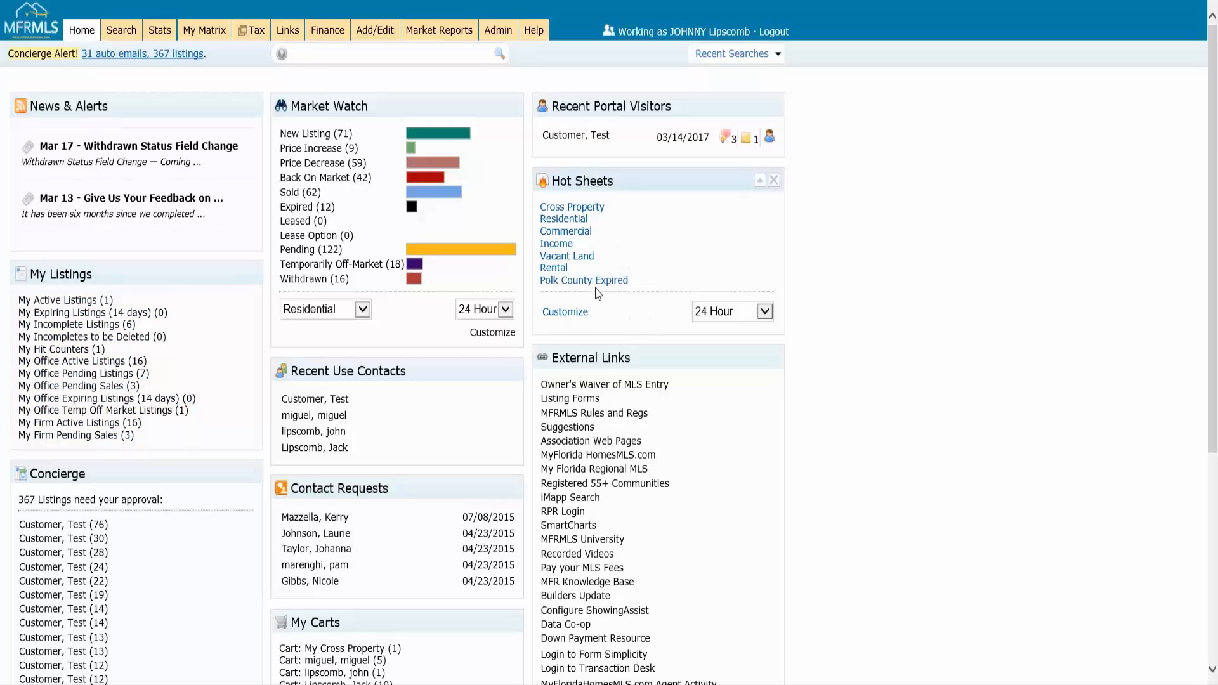
click(763, 312)
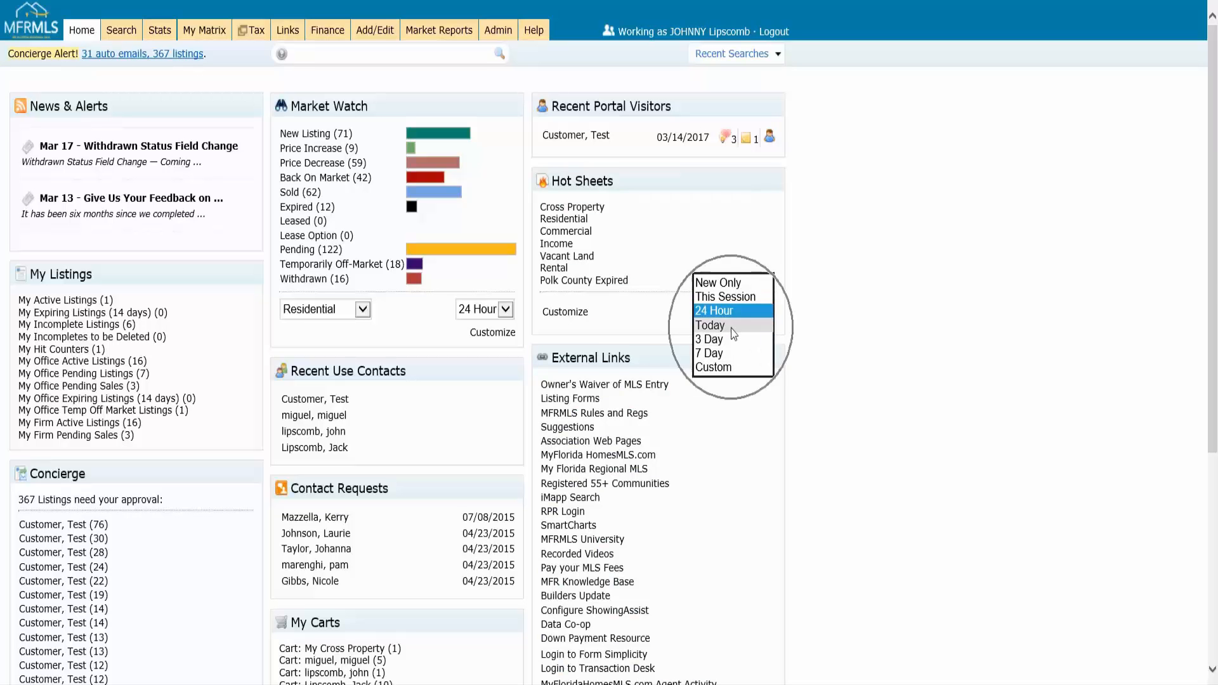
mouse_move(732, 350)
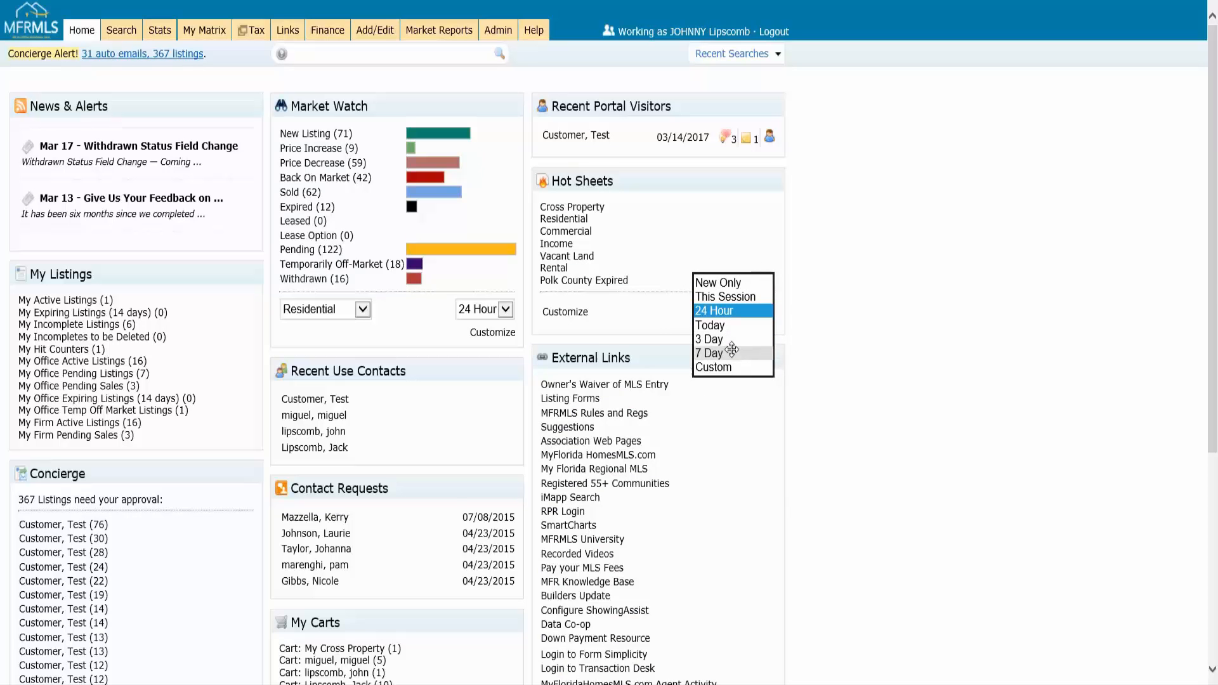
mouse_move(738, 367)
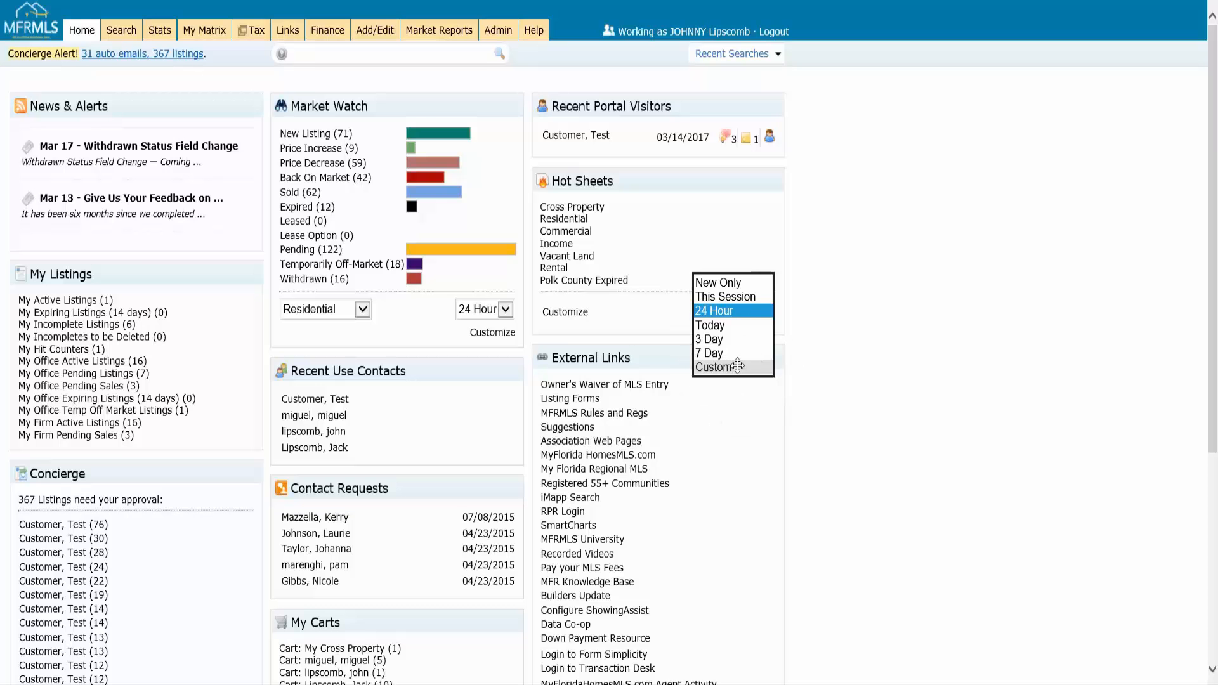
mouse_move(733, 302)
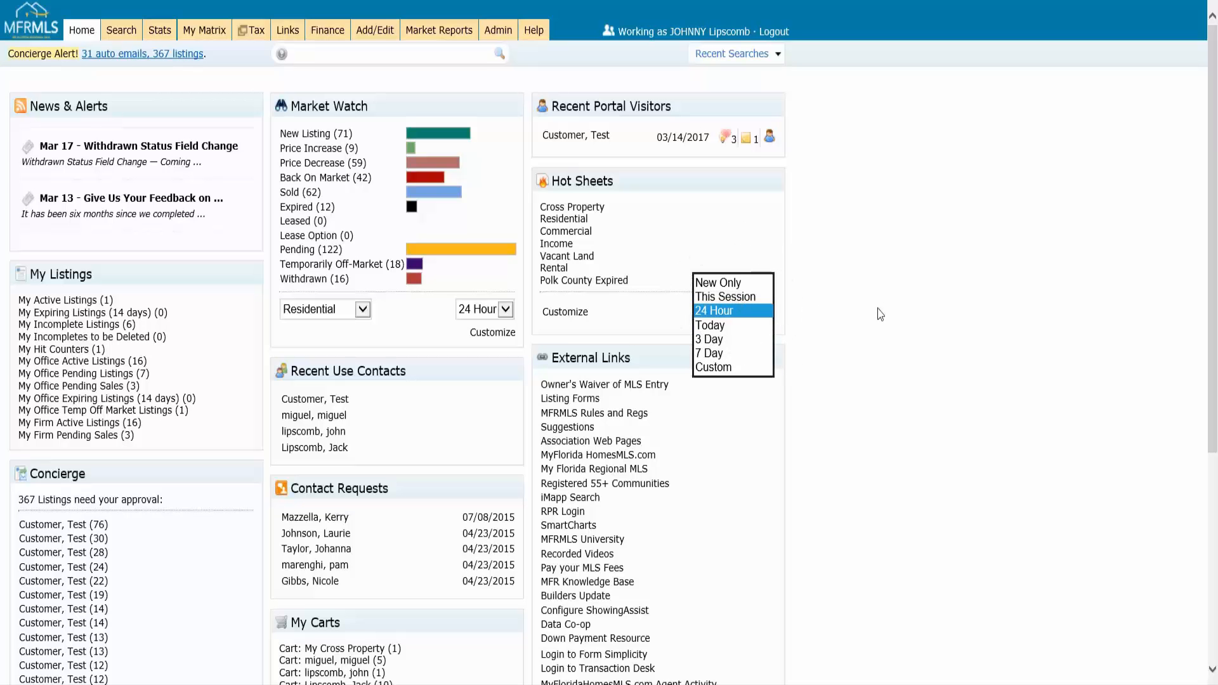
mouse_move(724, 312)
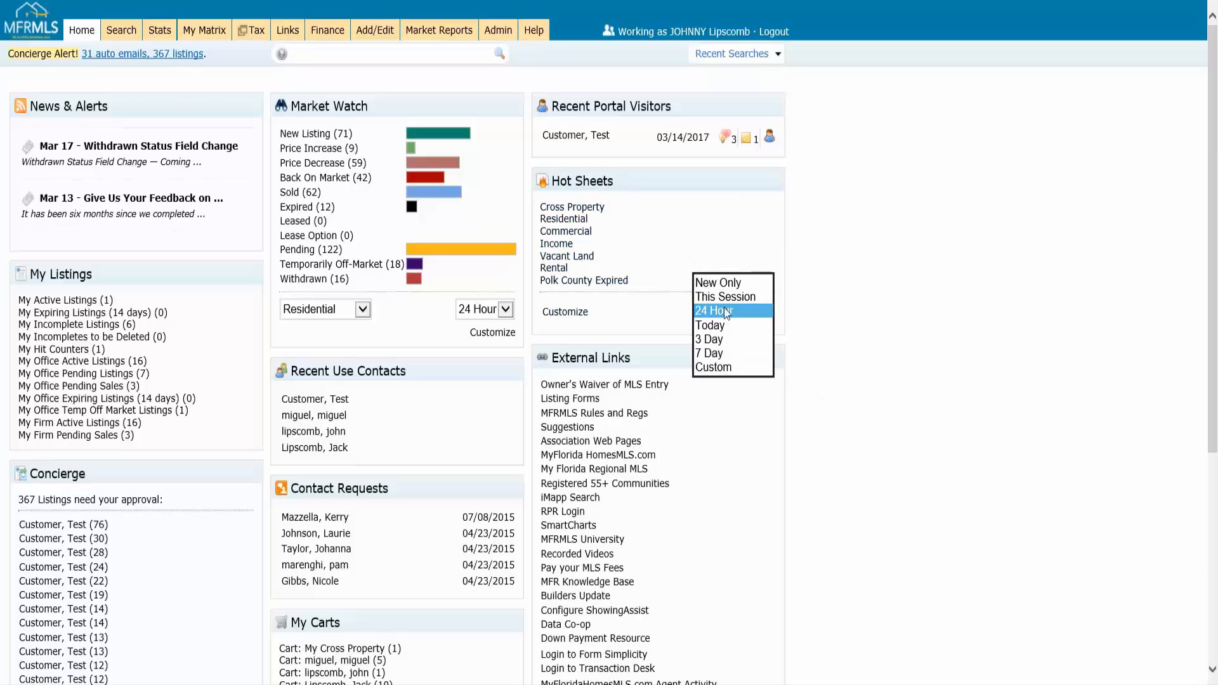
mouse_move(736, 317)
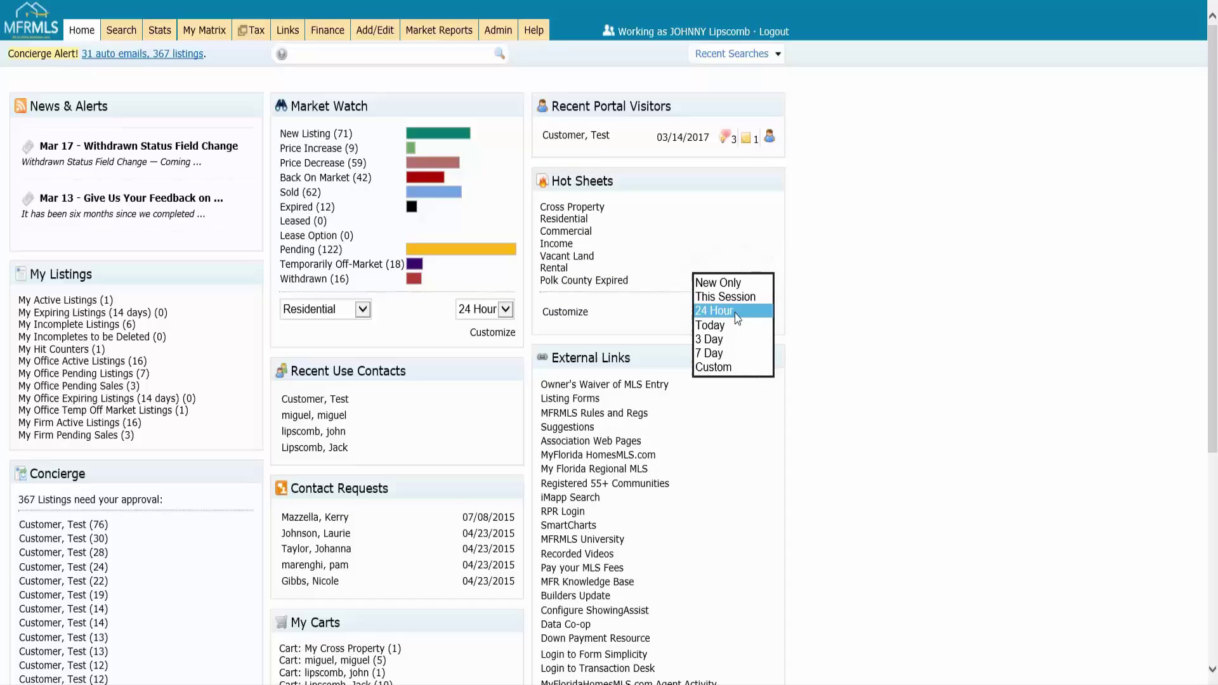
click(714, 310)
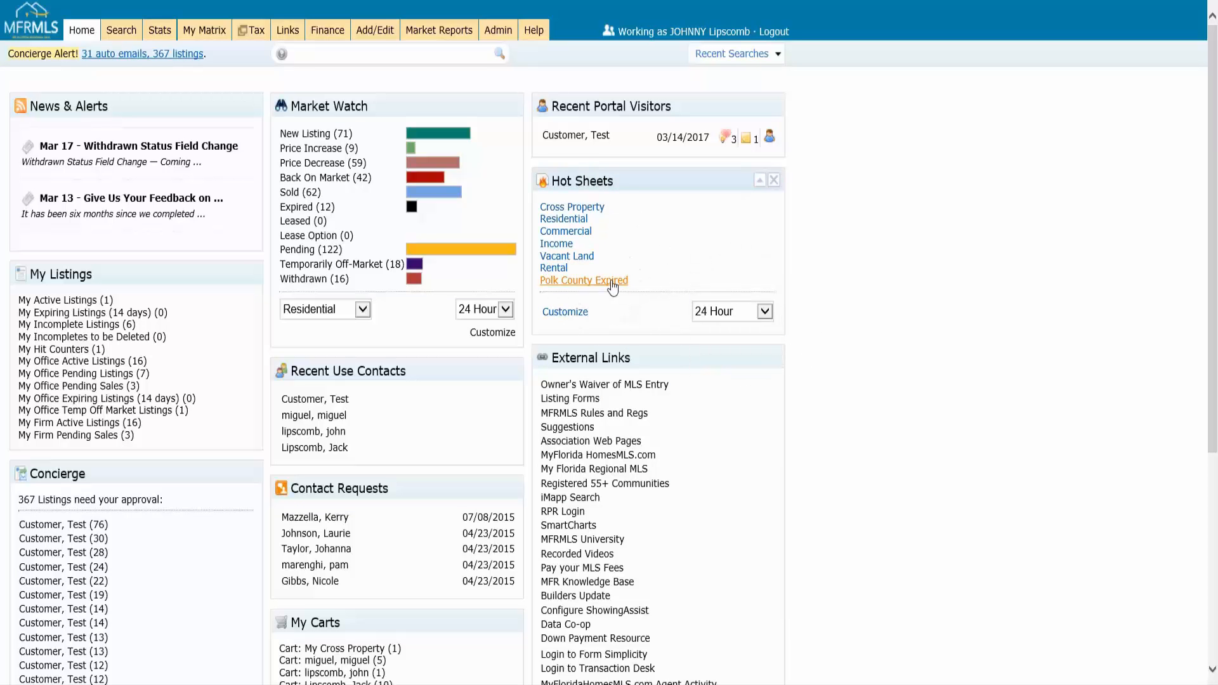
click(583, 280)
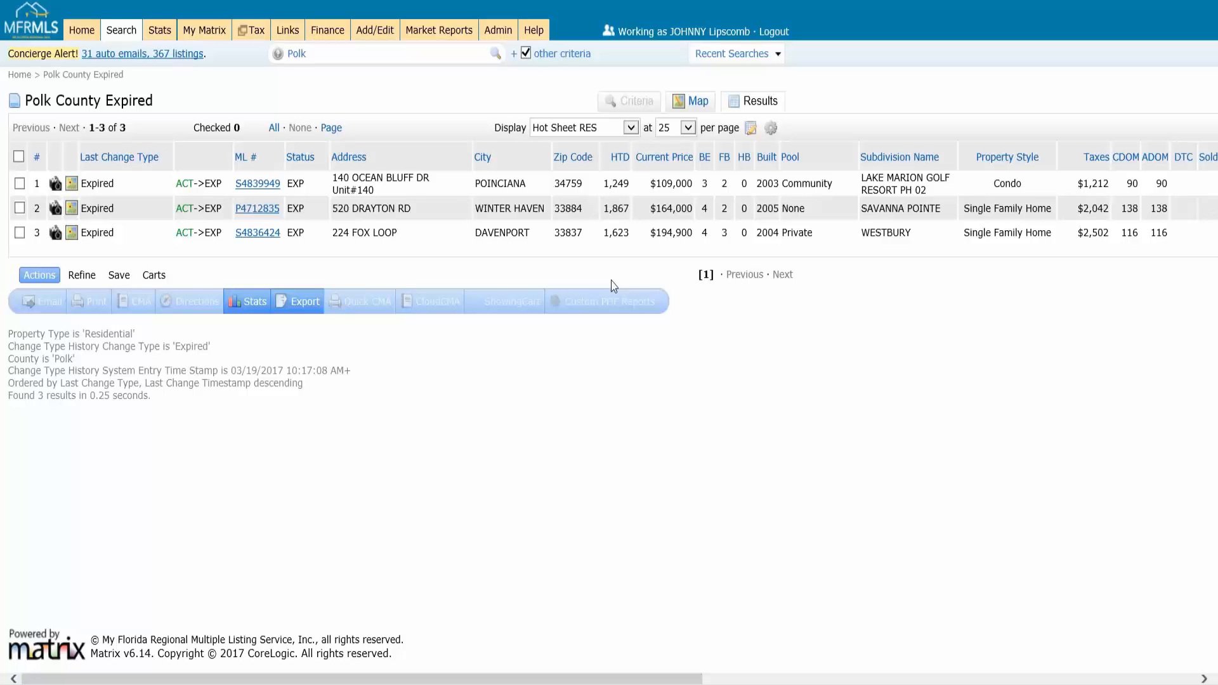
mouse_move(147, 81)
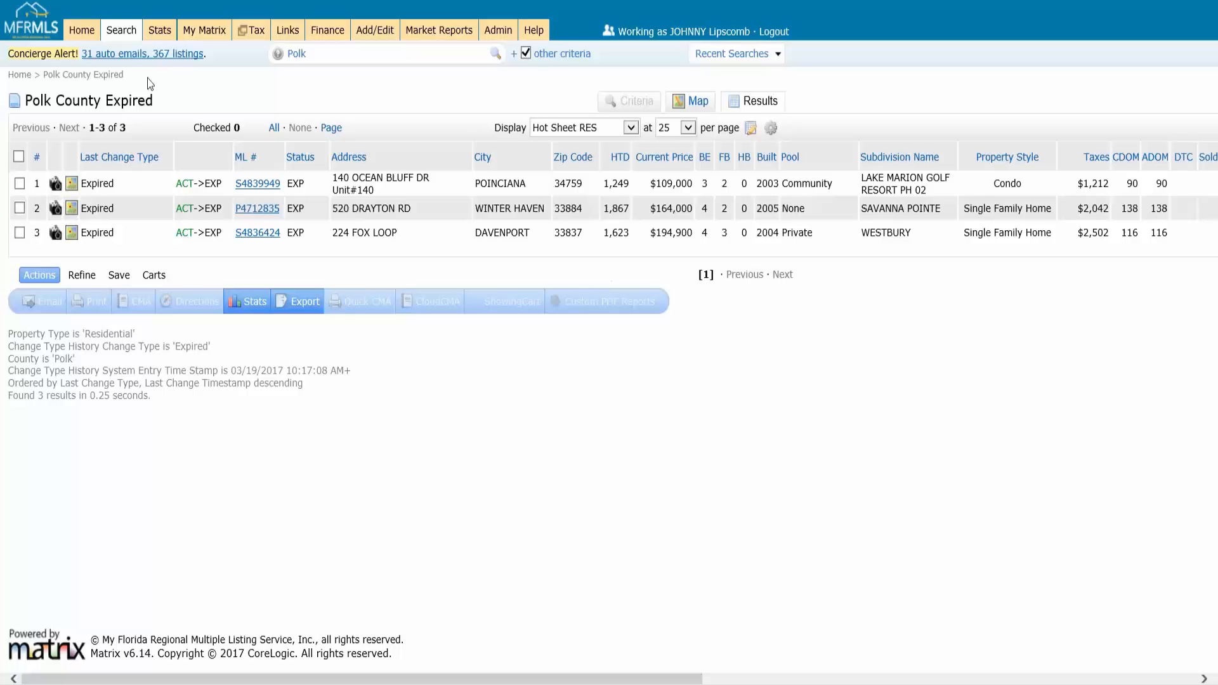
click(82, 30)
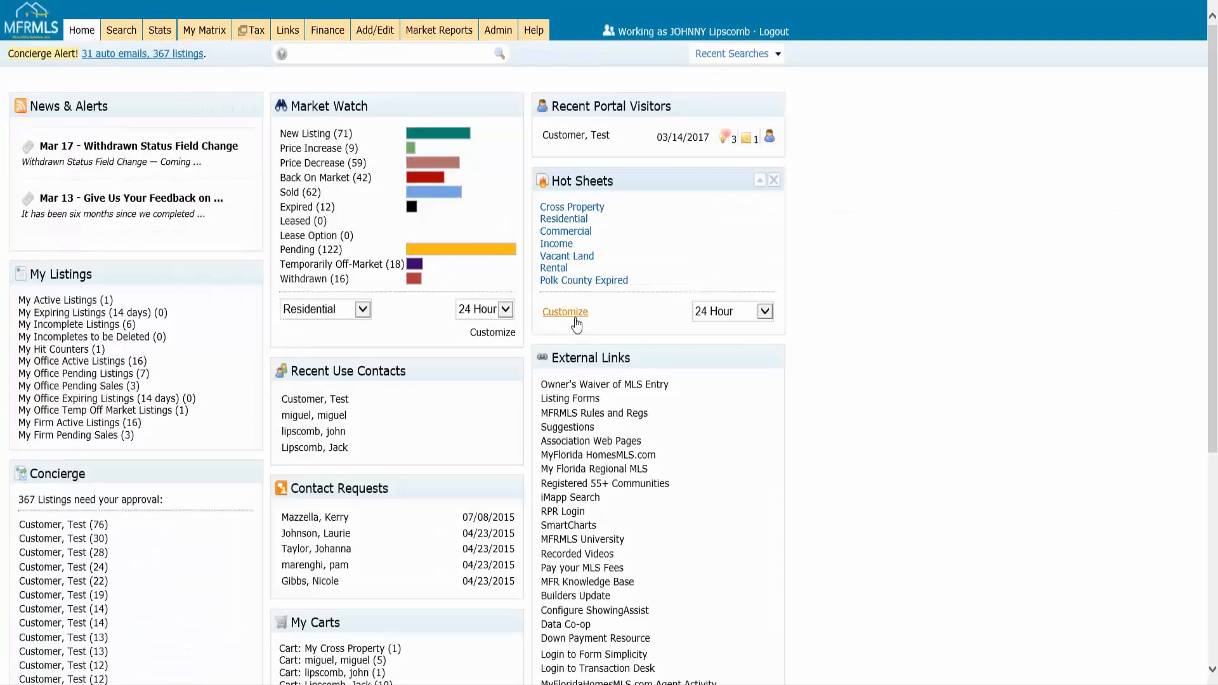
Return to Manage Hot Sheets and select the Polk County Expired hot sheet.
click(566, 313)
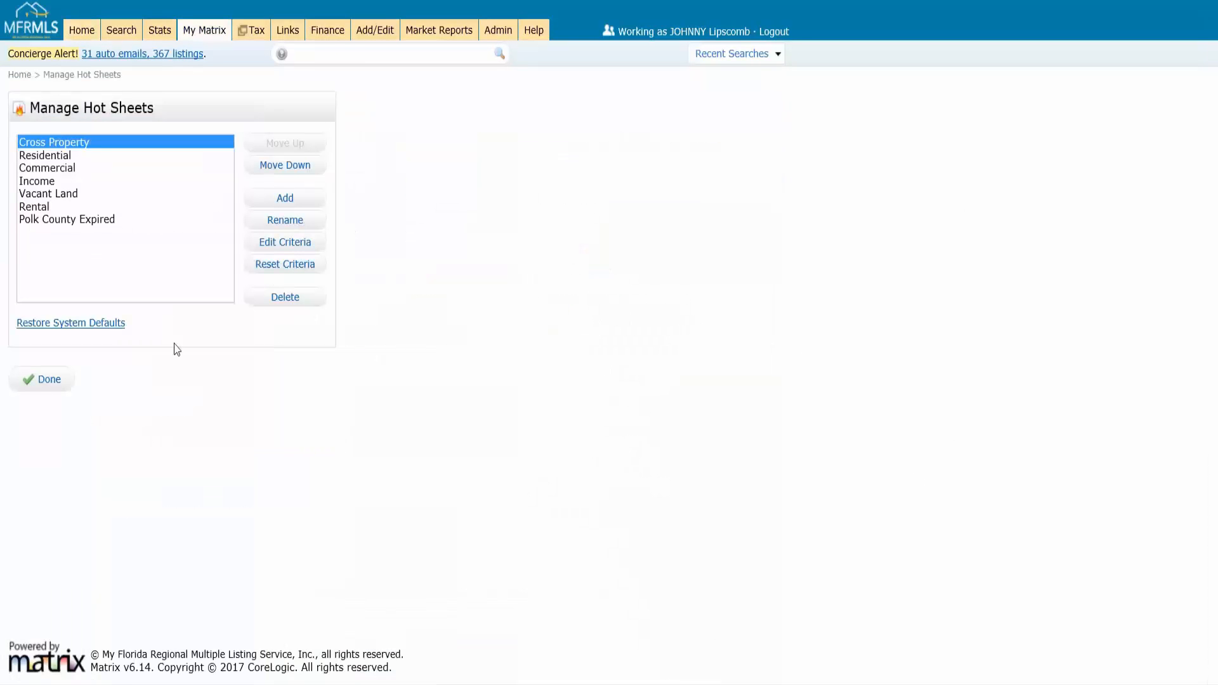
mouse_move(76, 236)
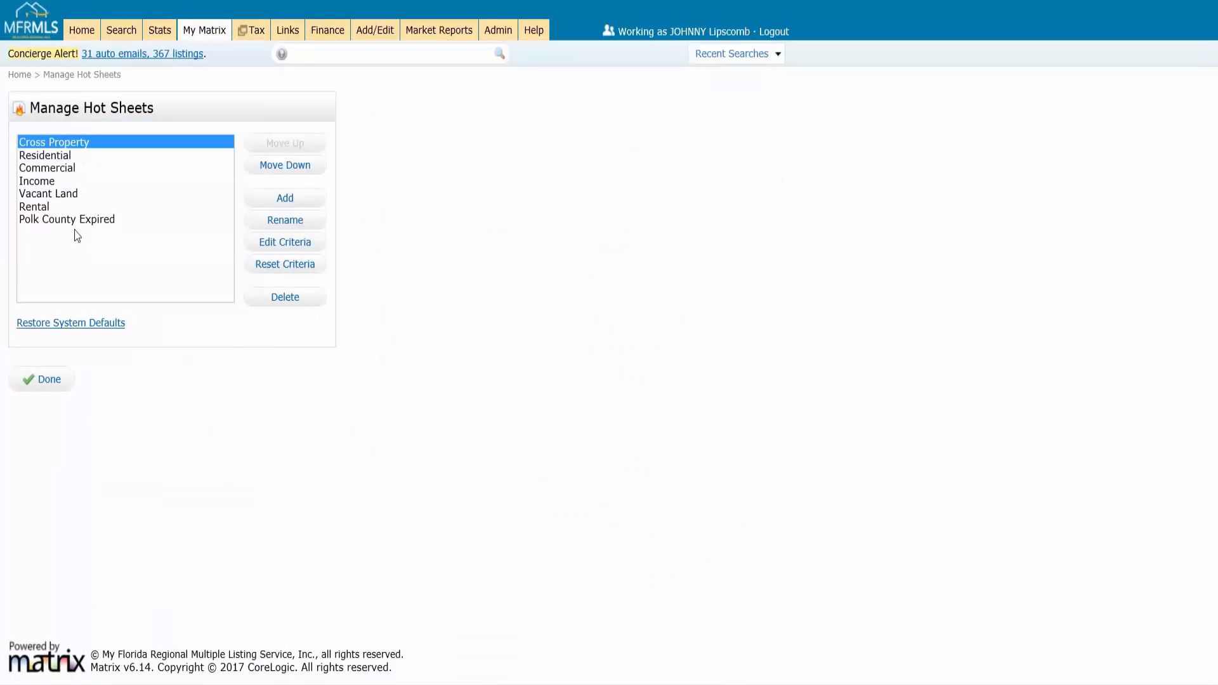
click(66, 218)
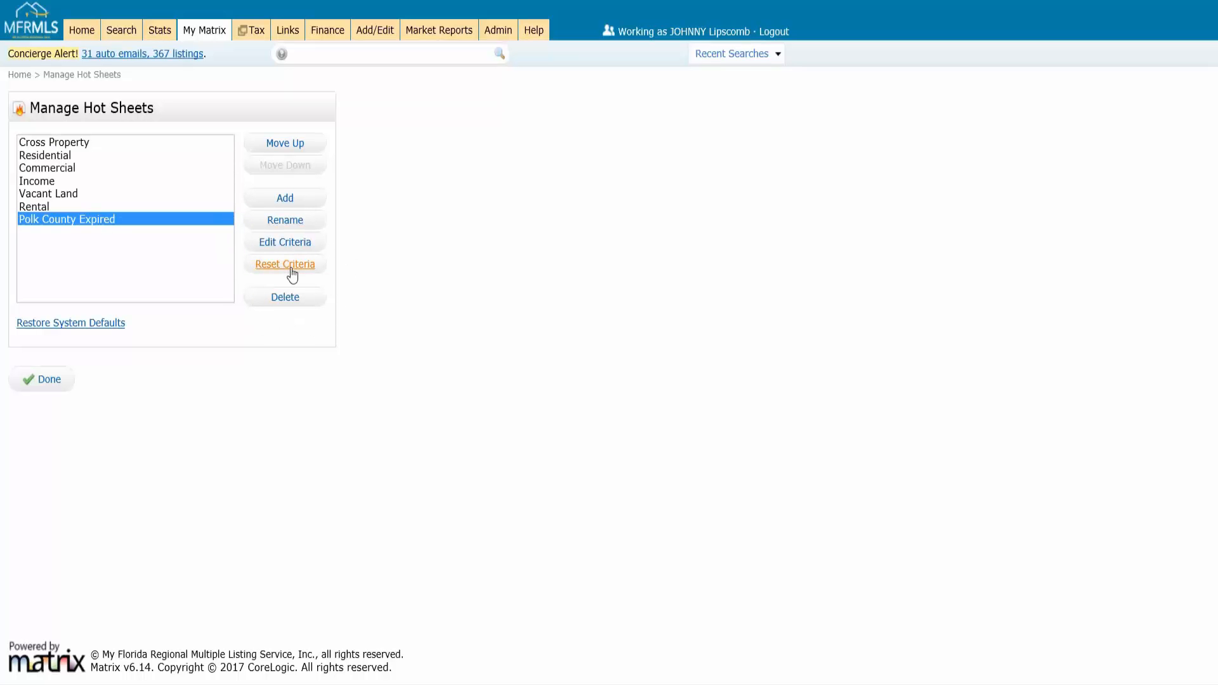
mouse_move(292, 303)
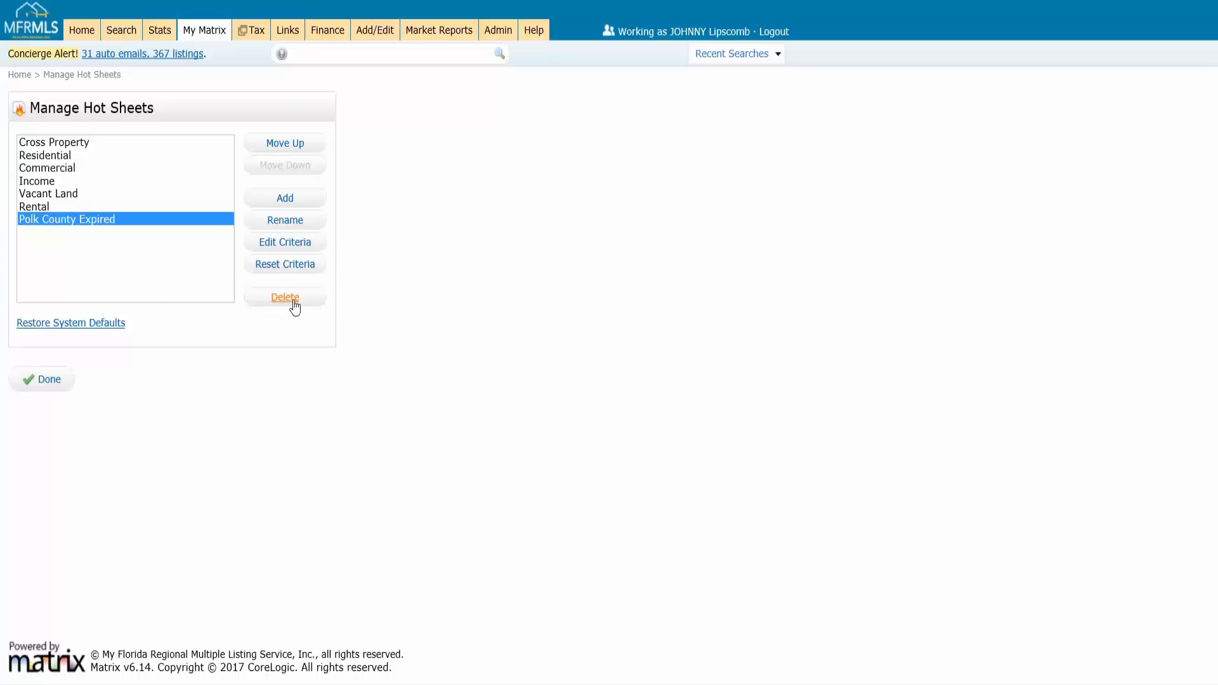
Reach the Hot Sheets settings through My Matrix > Settings.
click(204, 30)
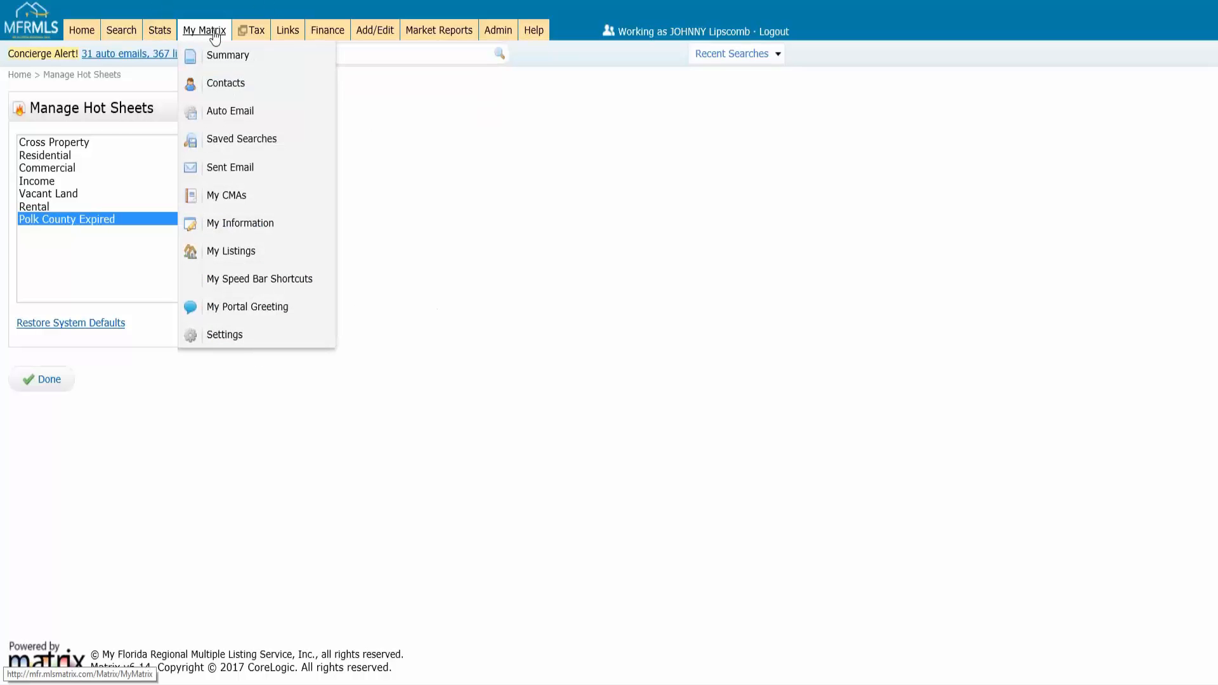
mouse_move(233, 340)
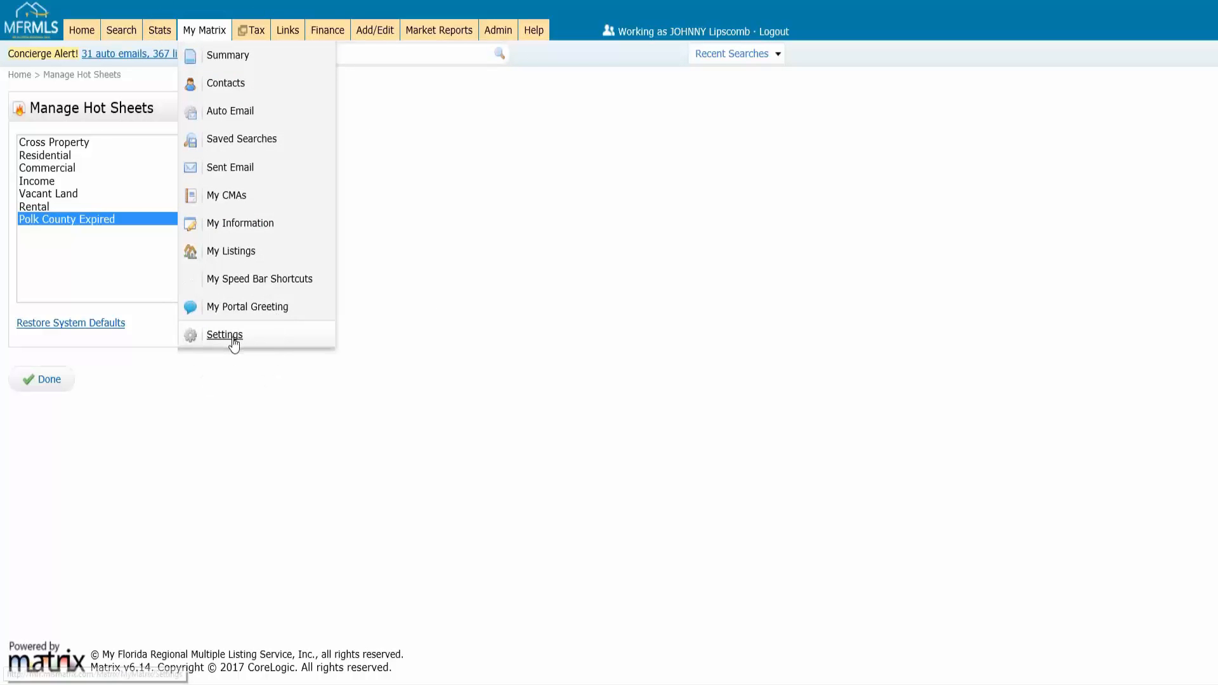
click(224, 335)
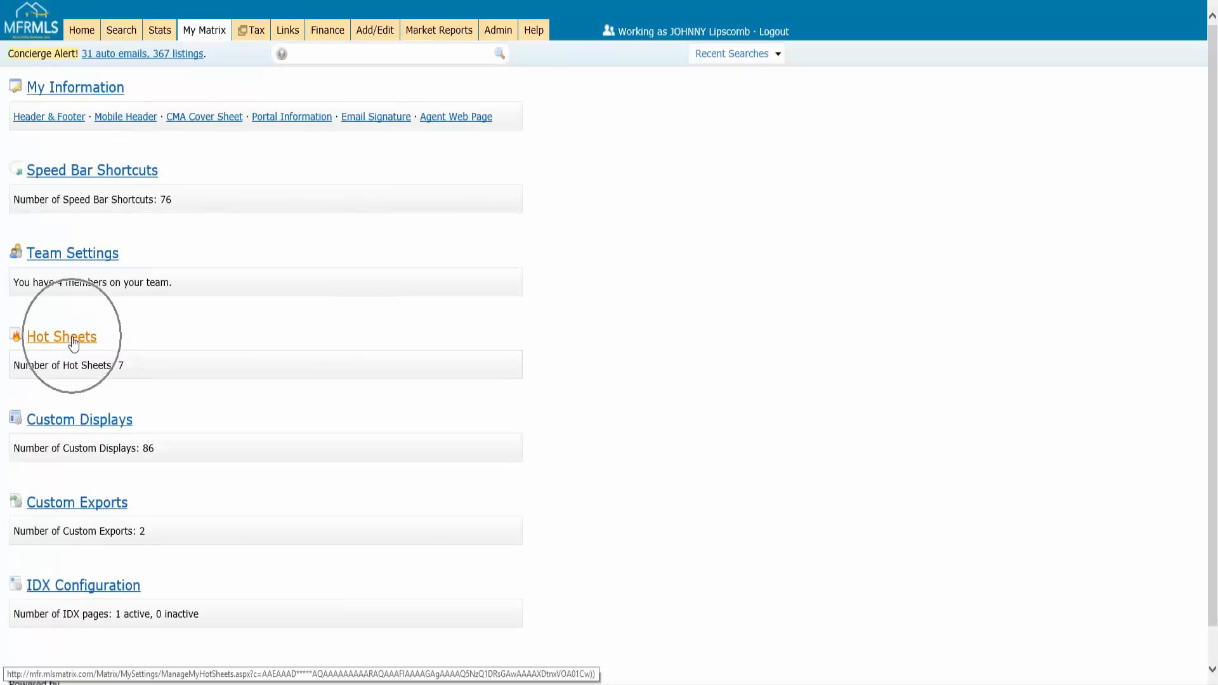
click(59, 338)
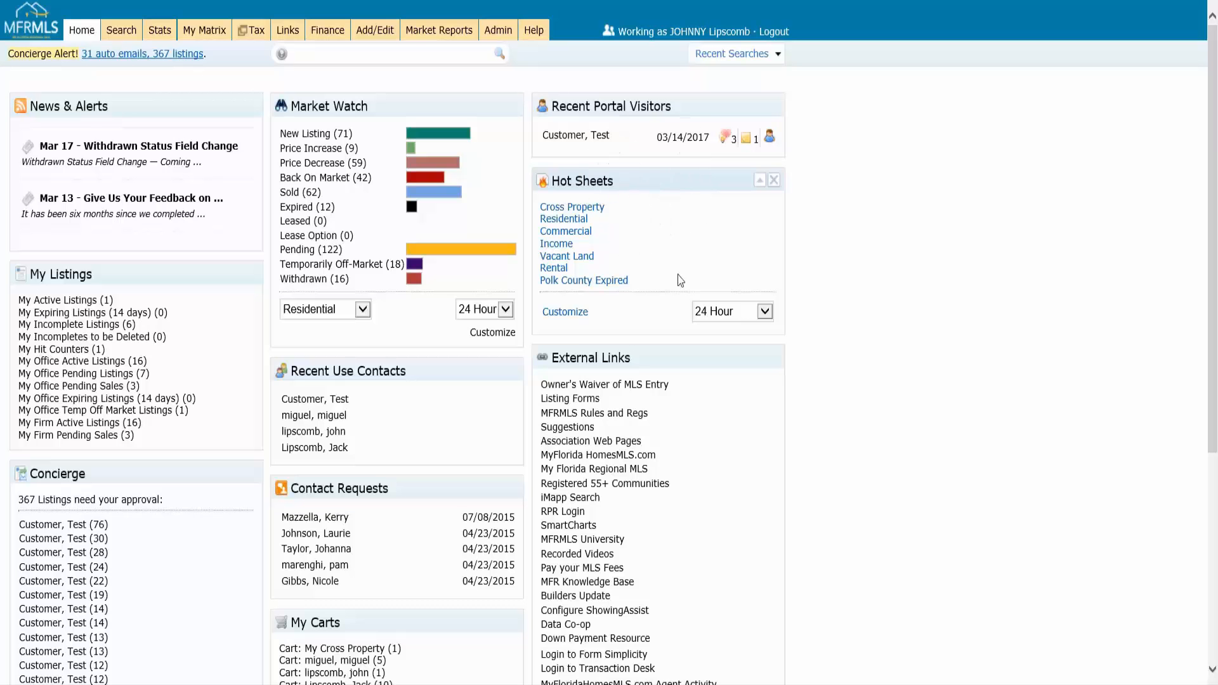
mouse_move(566, 313)
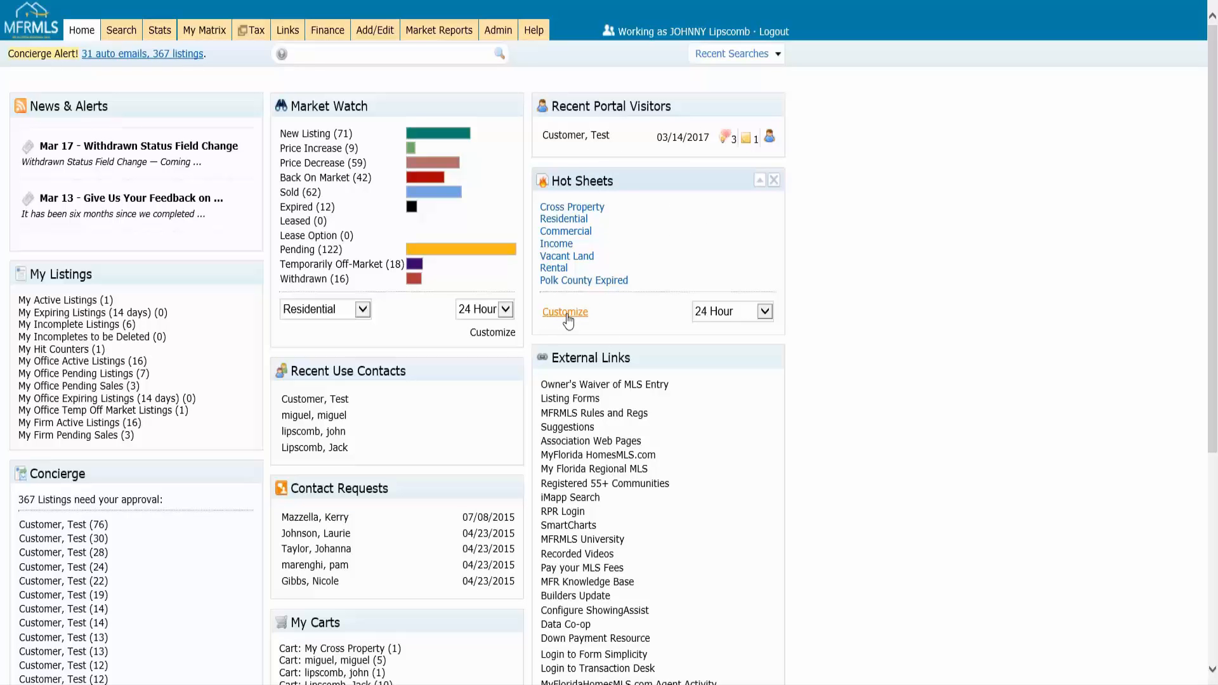
mouse_move(573, 322)
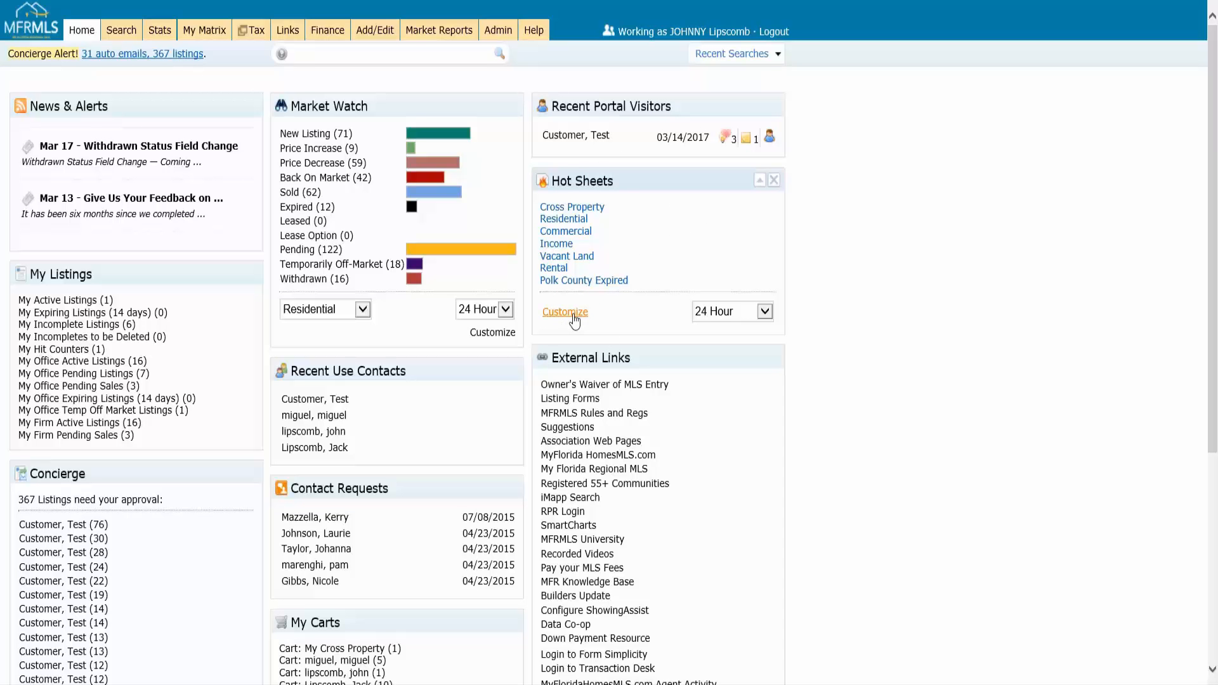
mouse_move(765, 314)
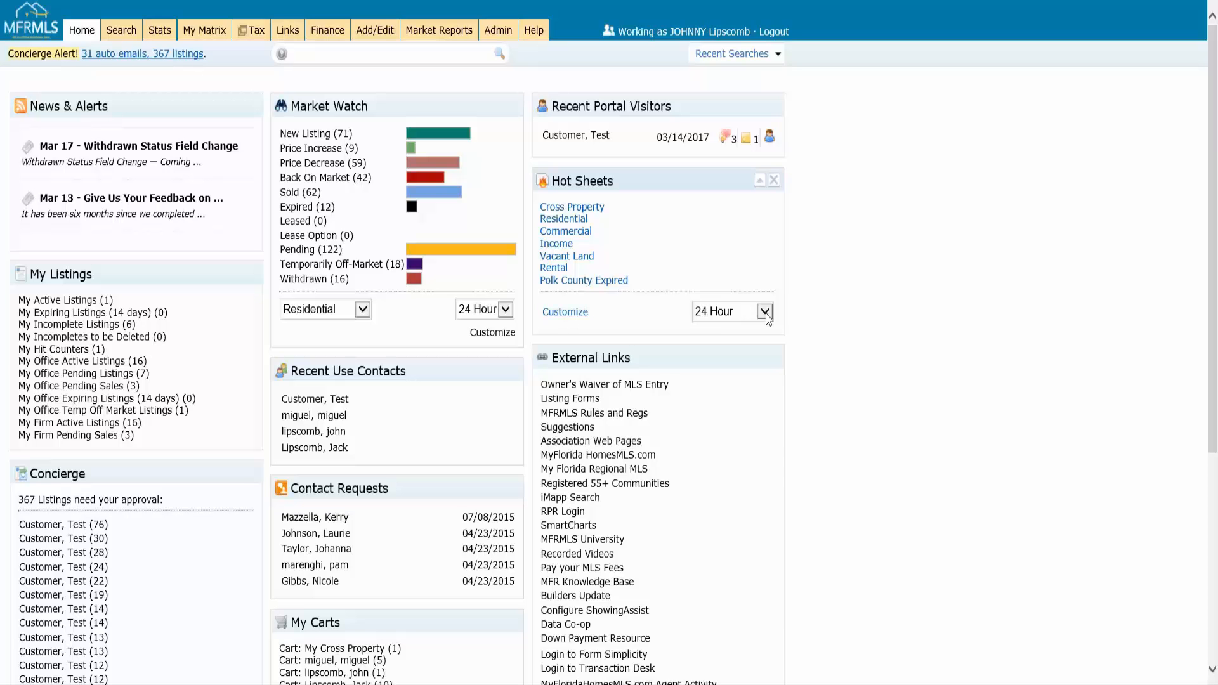
Leave the 24 Hour period unchanged and open the Polk County Expired results with 3 listings.
click(764, 313)
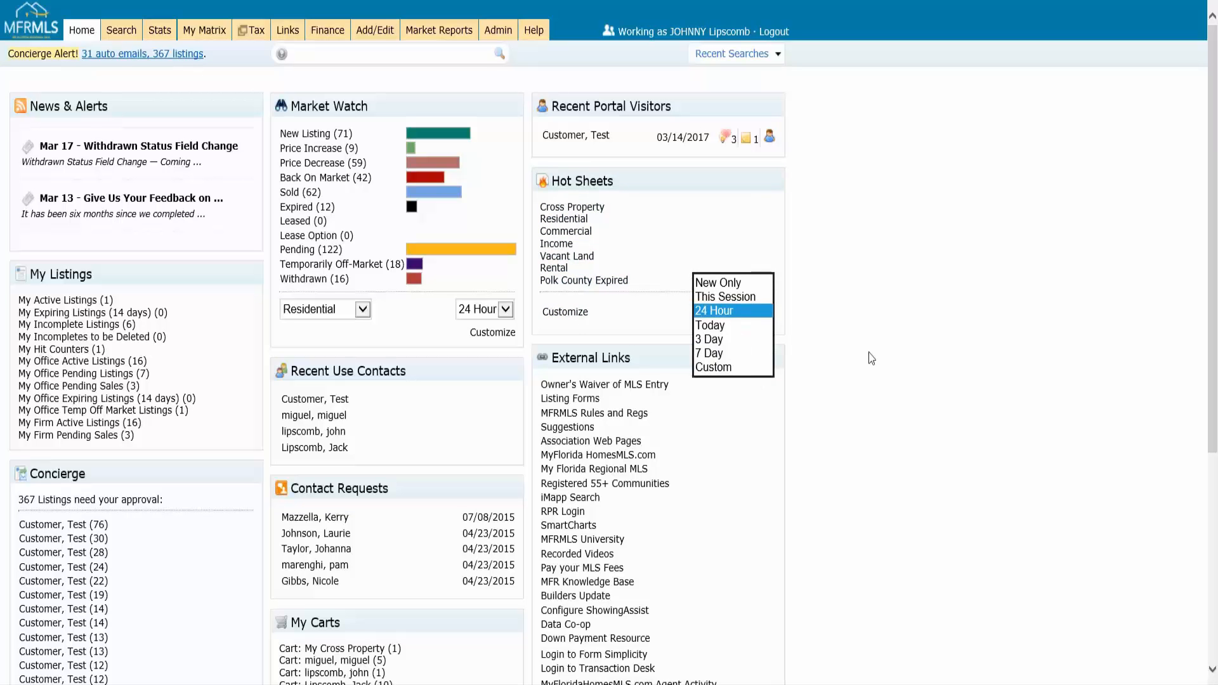
click(713, 310)
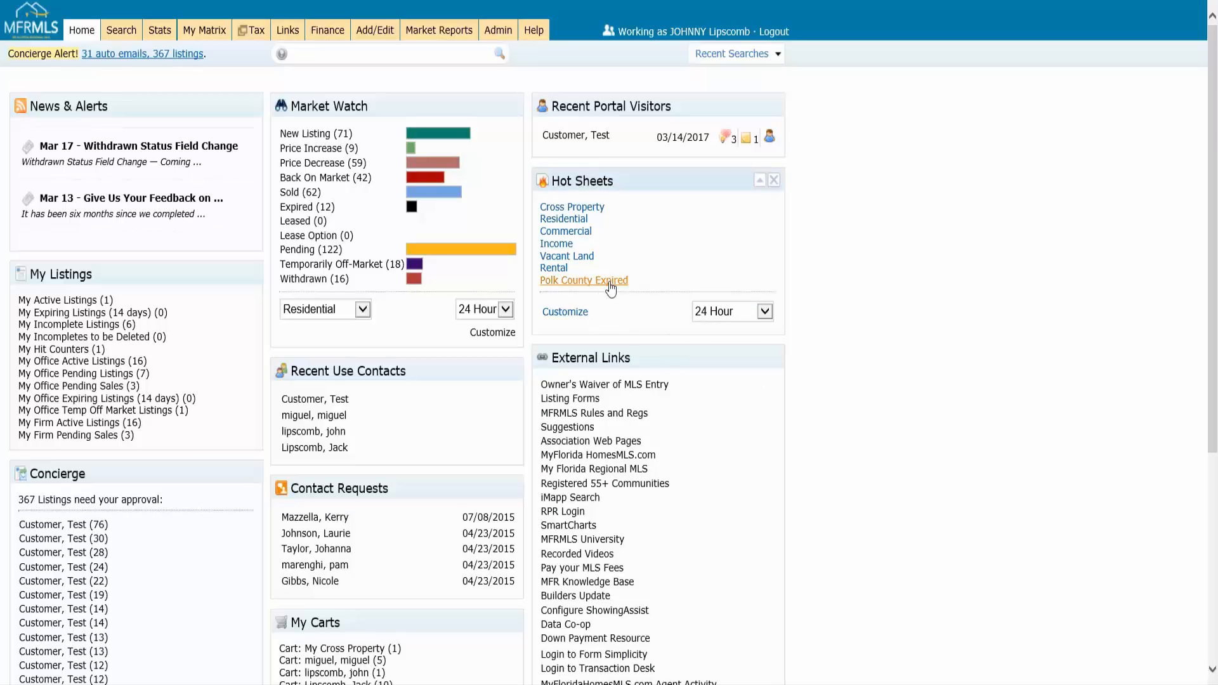
click(584, 280)
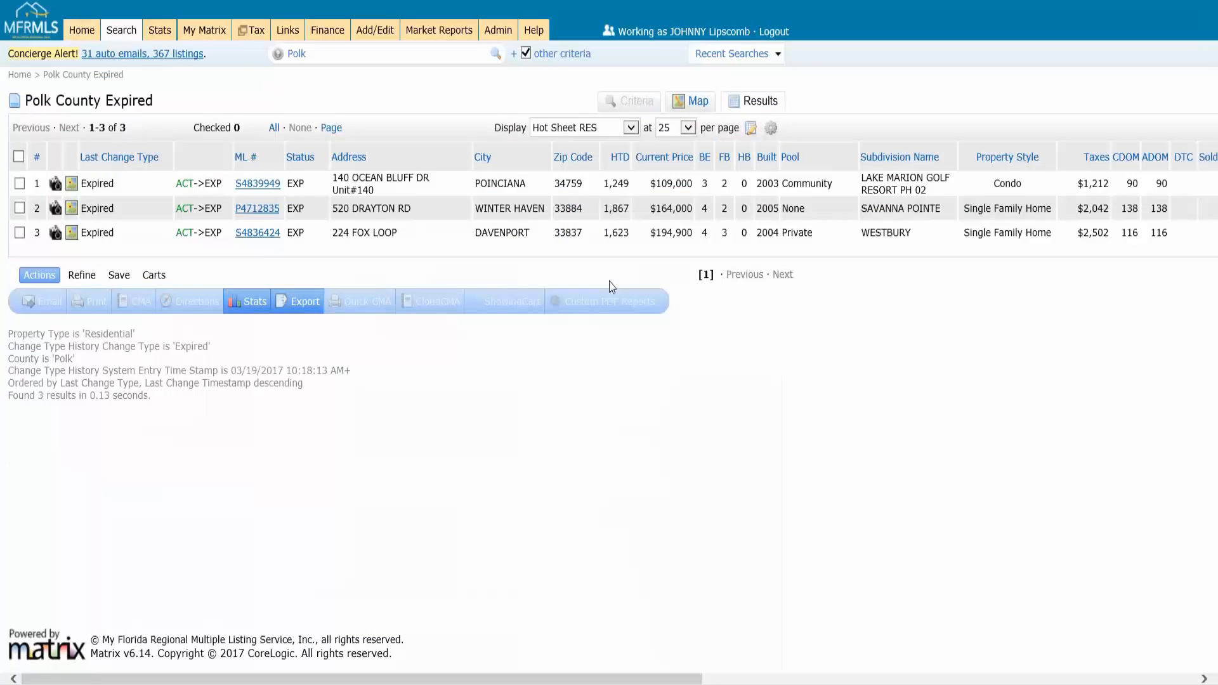